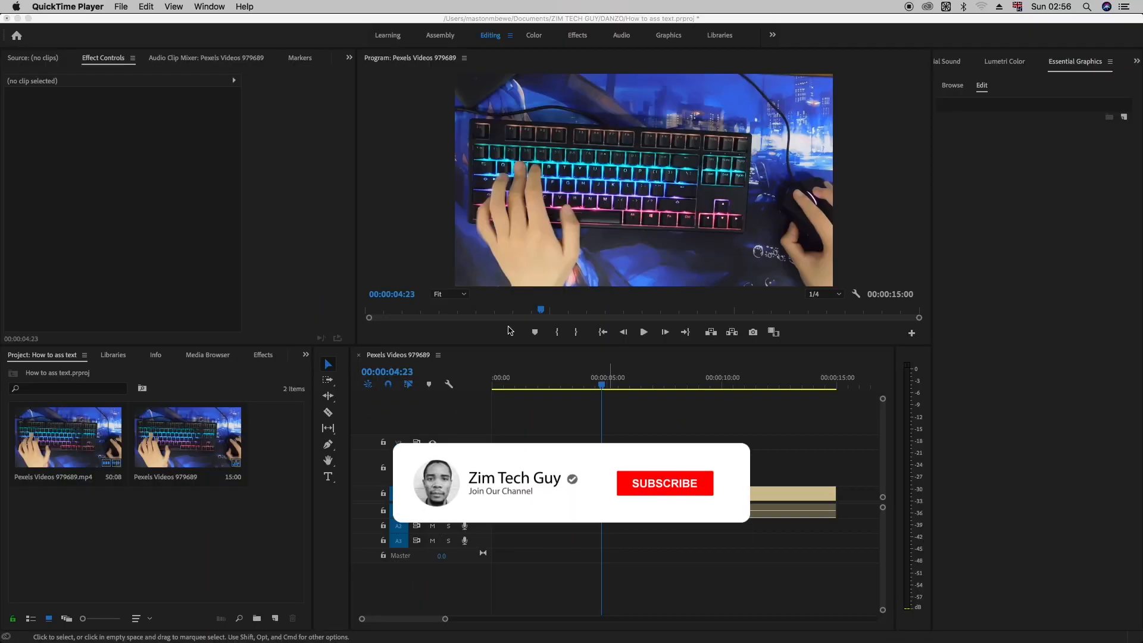
Preview the keyboard footage, then start a new text graphic over it with the Type tool.
click(663, 482)
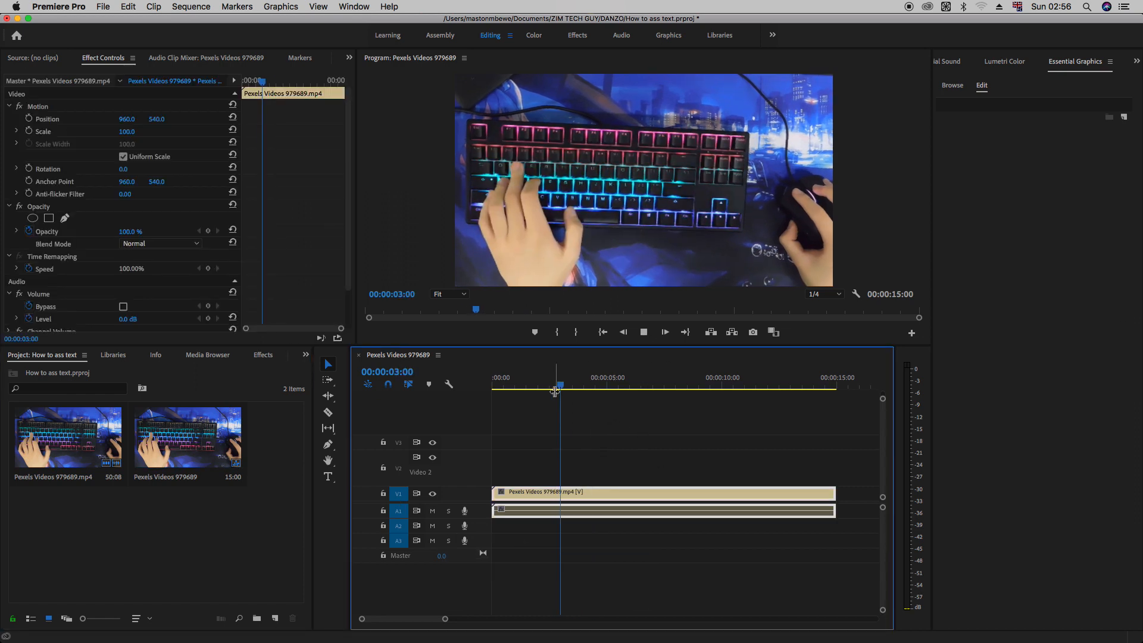
key(space)
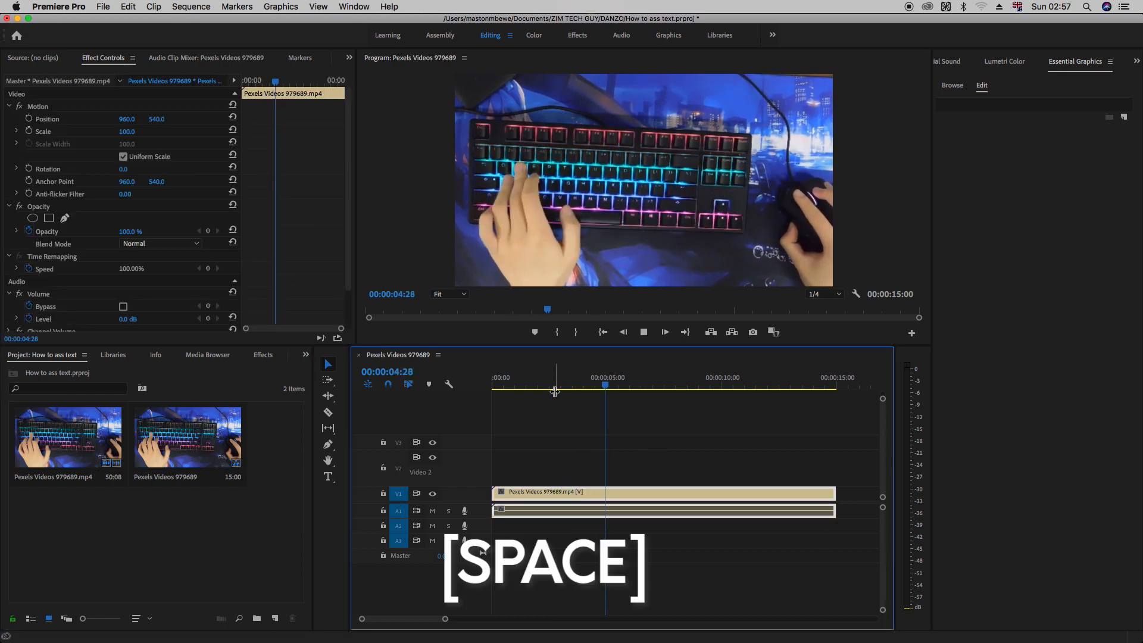
key(space)
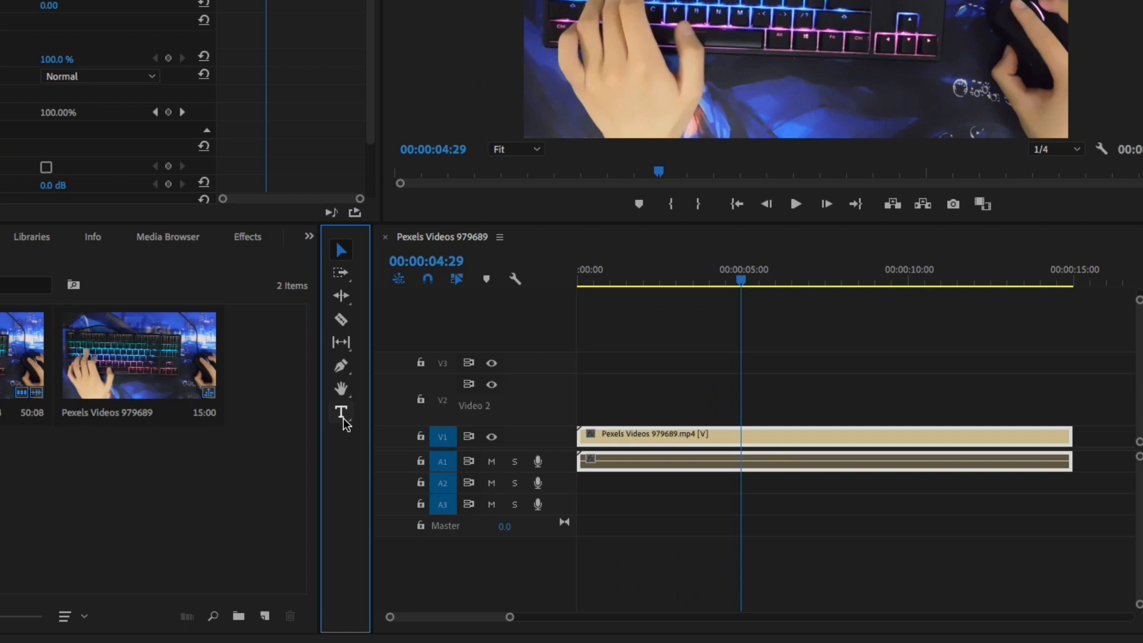
mouse_move(340, 412)
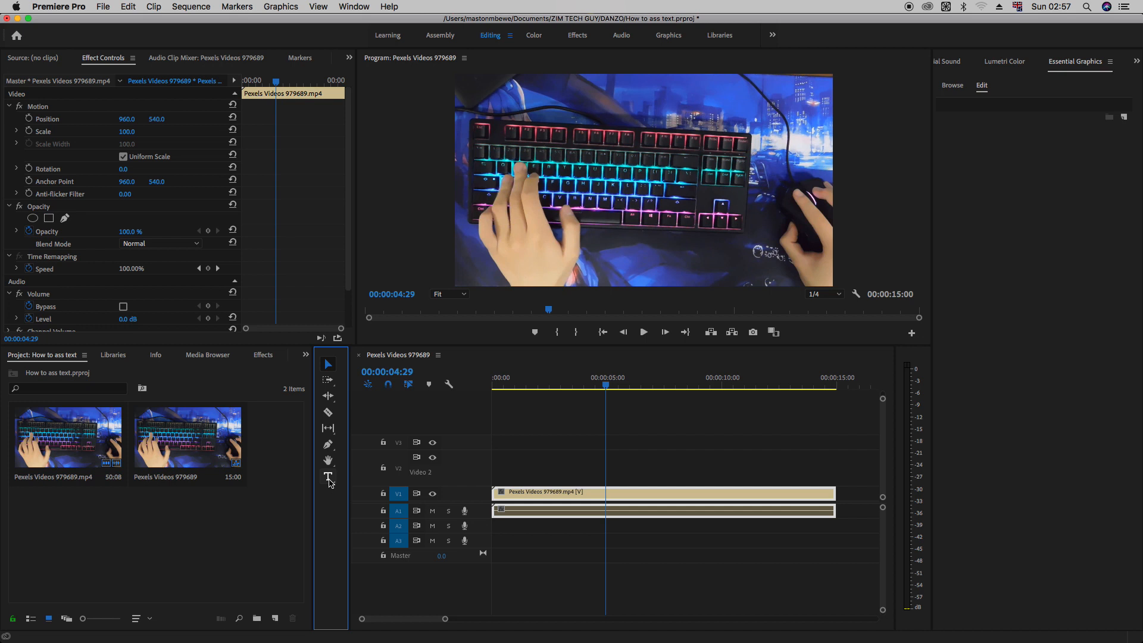
mouse_move(328, 478)
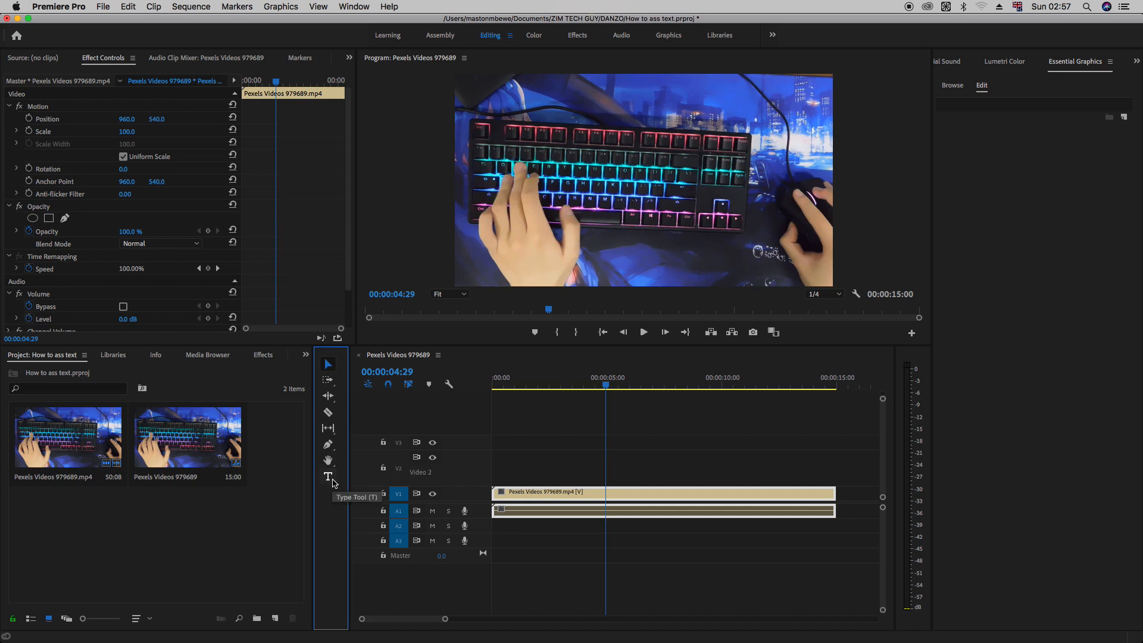
mouse_move(319, 487)
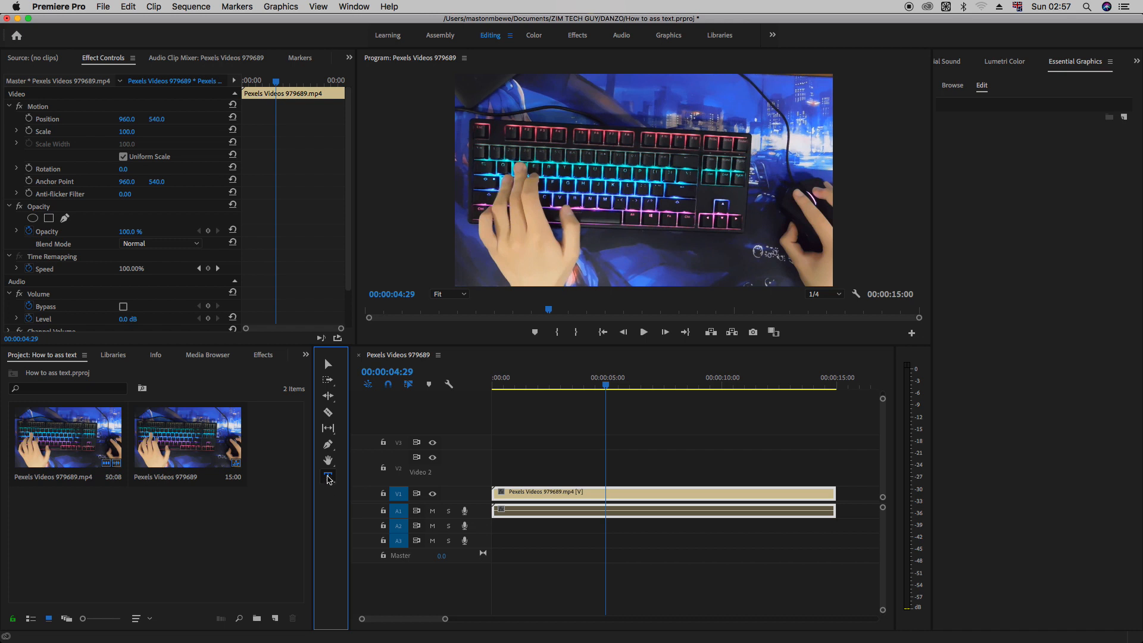
click(329, 477)
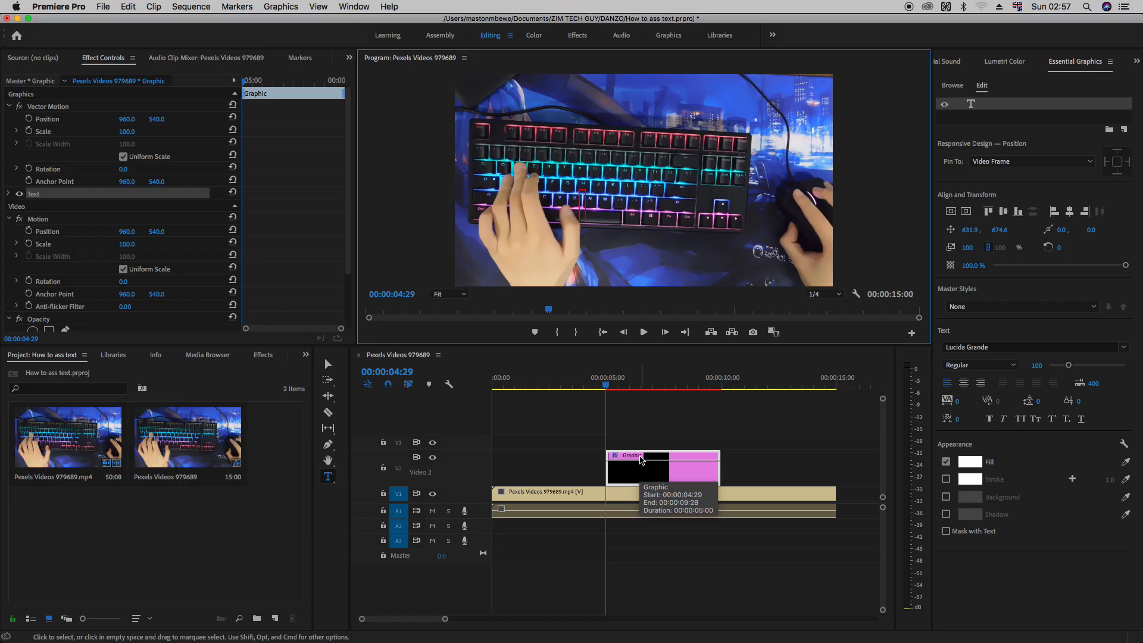
mouse_move(658, 450)
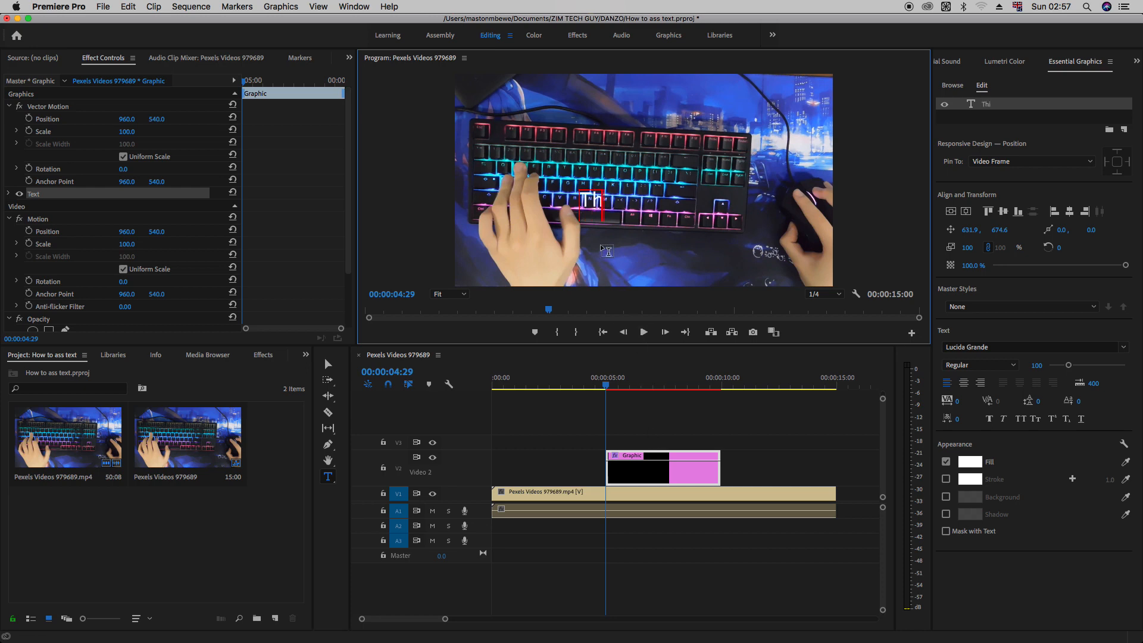
Enter the title text 'This is Text', correcting the mistyped letters, and finish editing.
text(This is TE)
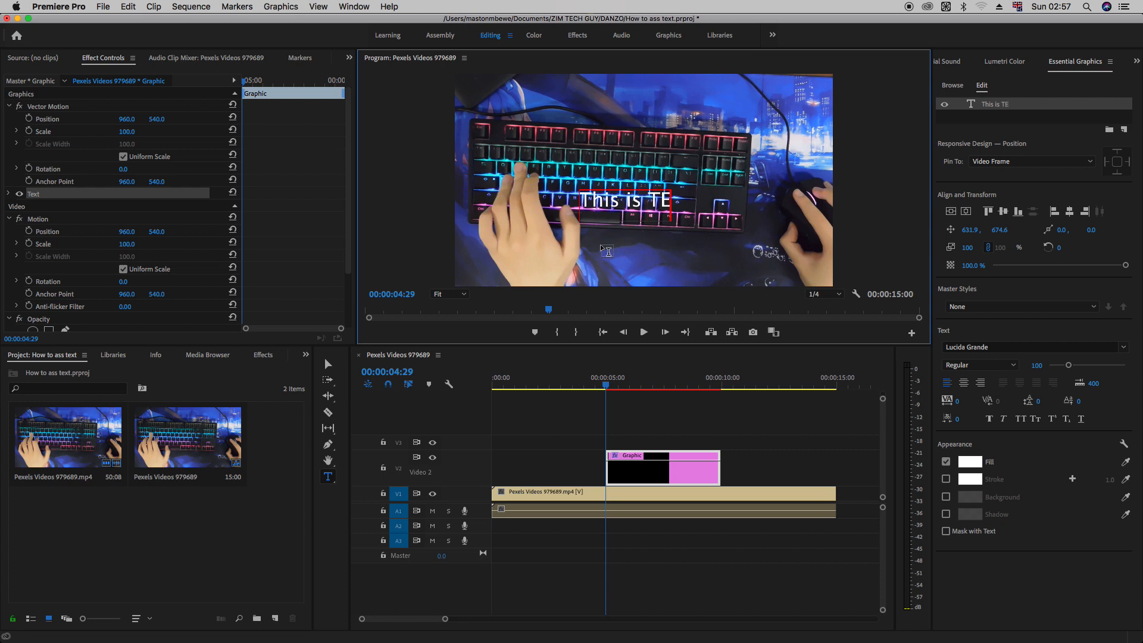
text(xt)
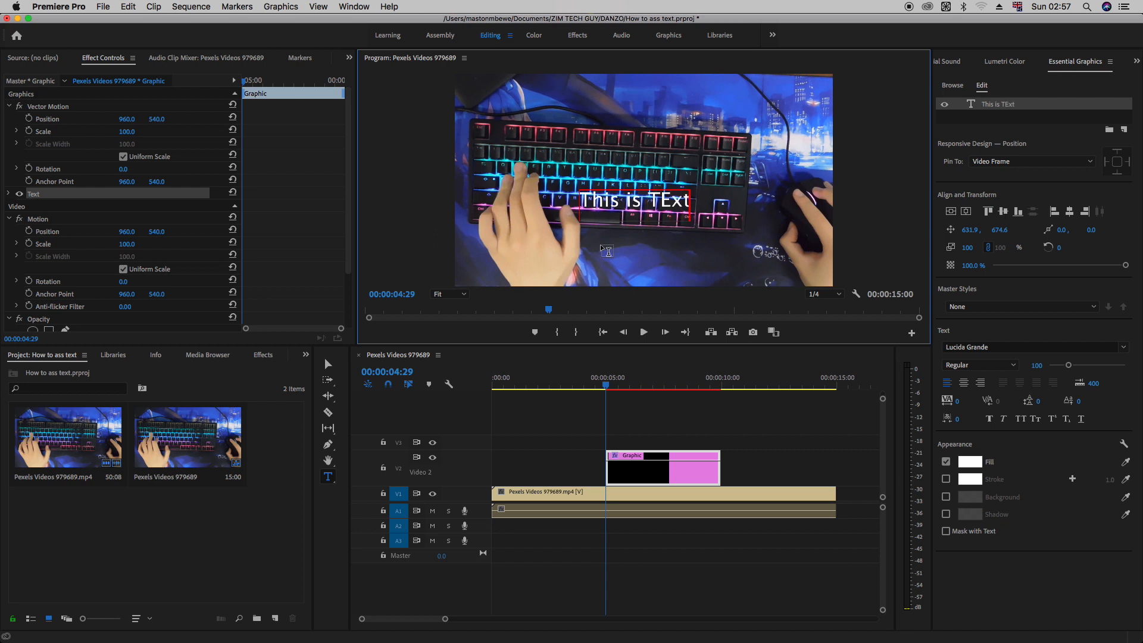
key(backspace)
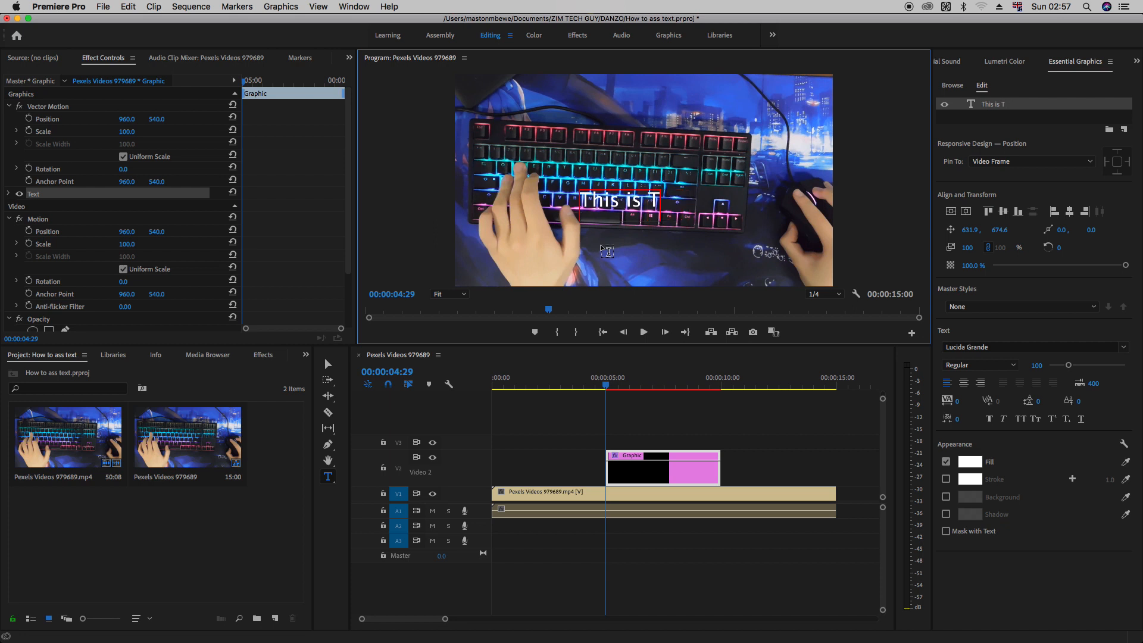
text(ext)
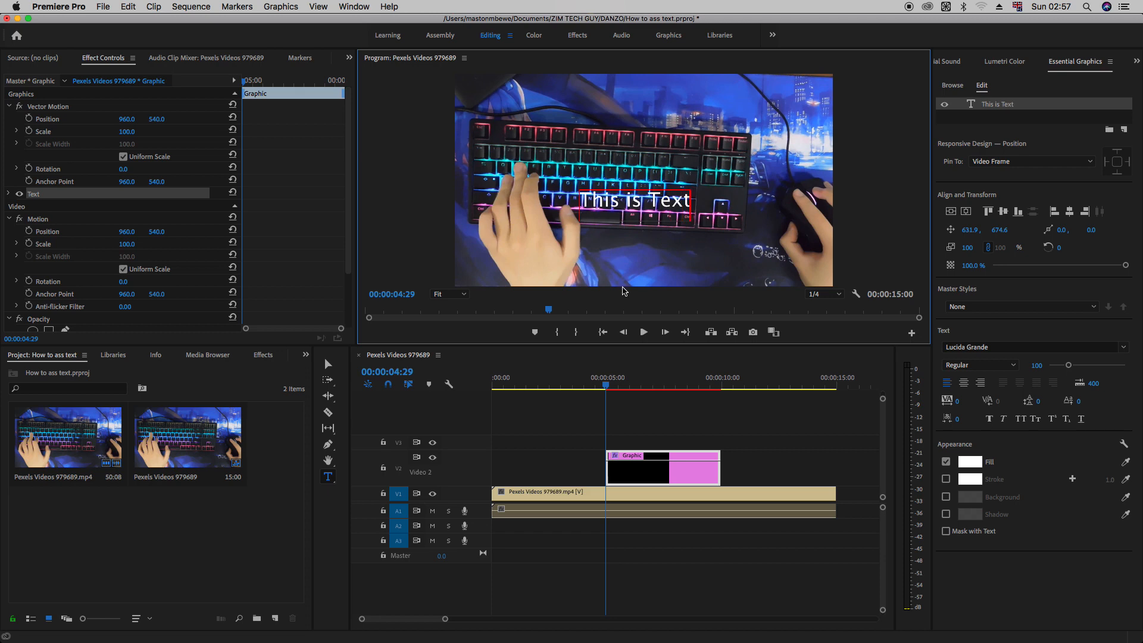
click(638, 423)
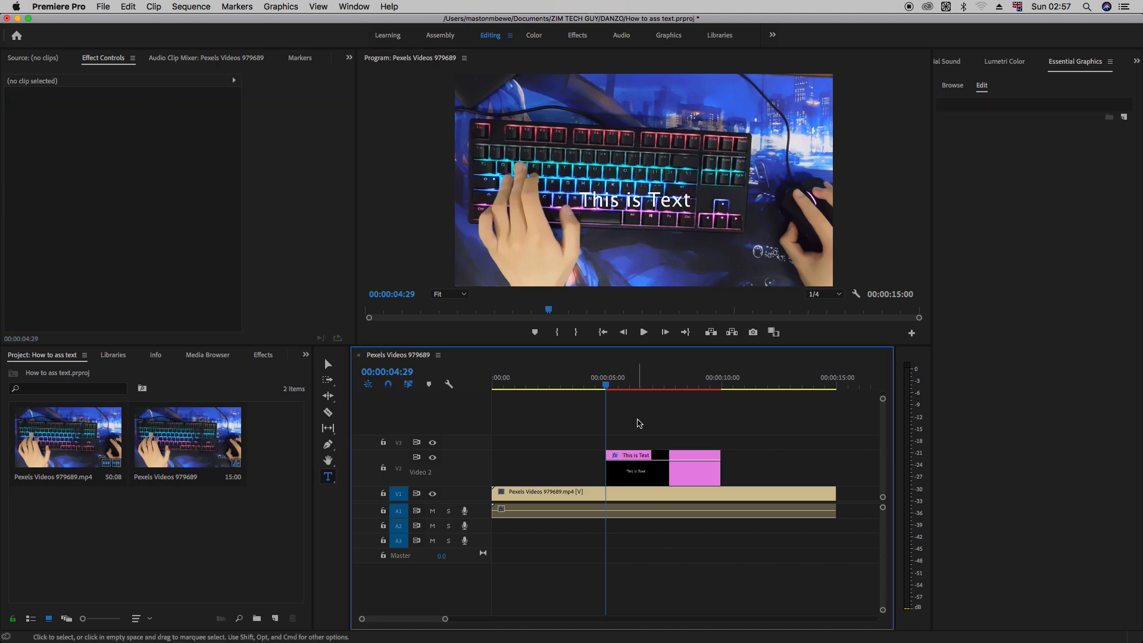
click(619, 386)
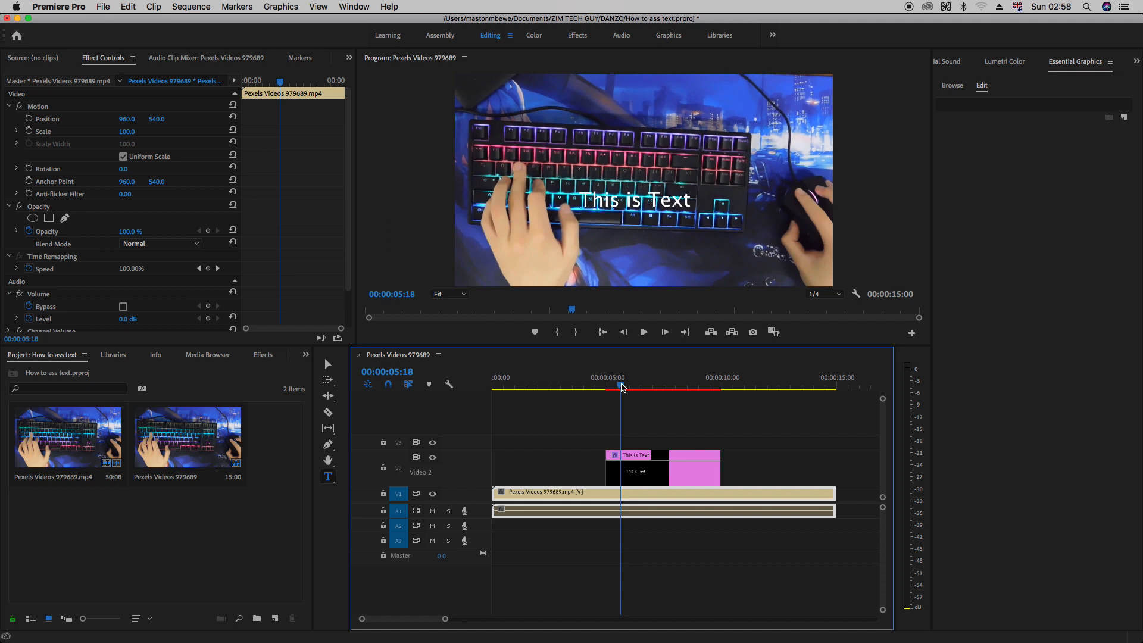
Select the title clip and bring up Essential Graphics to show its text layer properties.
click(635, 456)
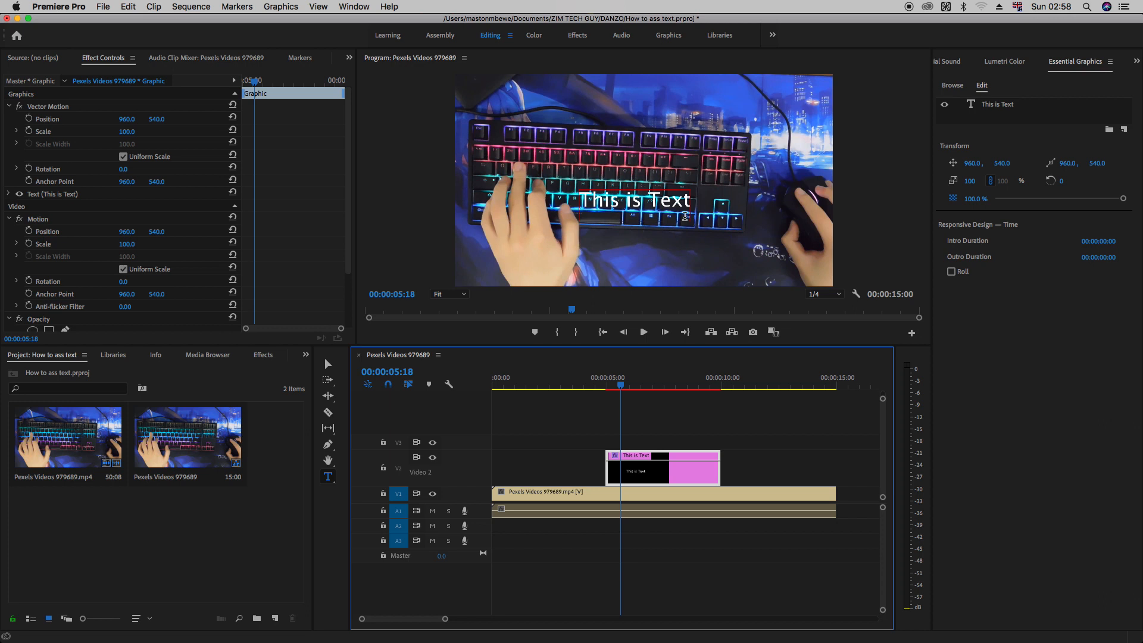
click(660, 477)
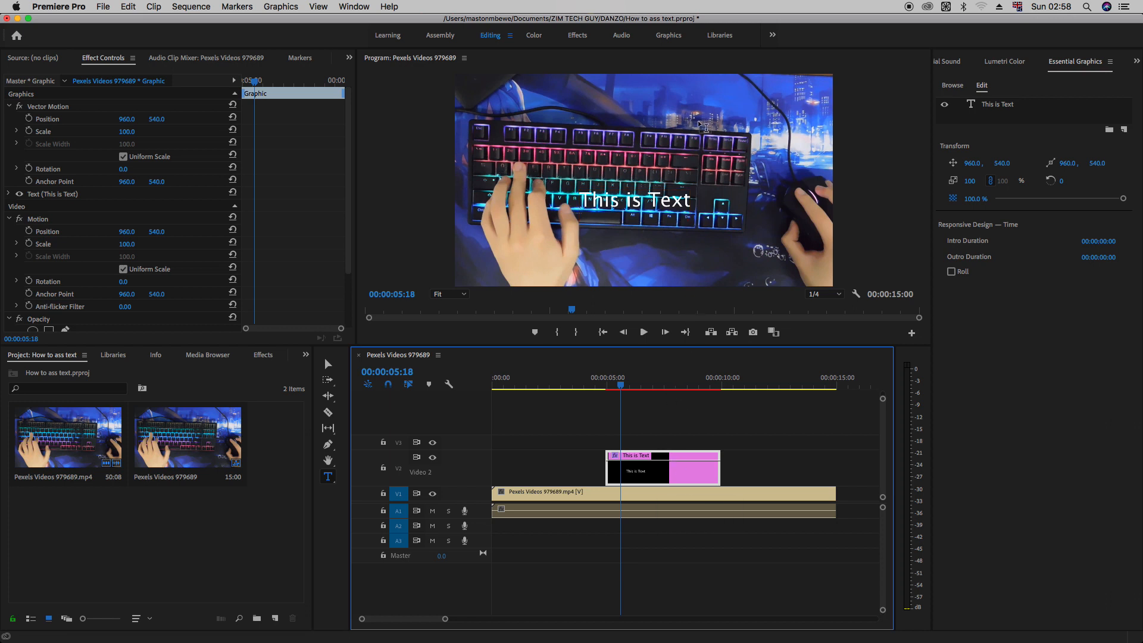
mouse_move(561, 49)
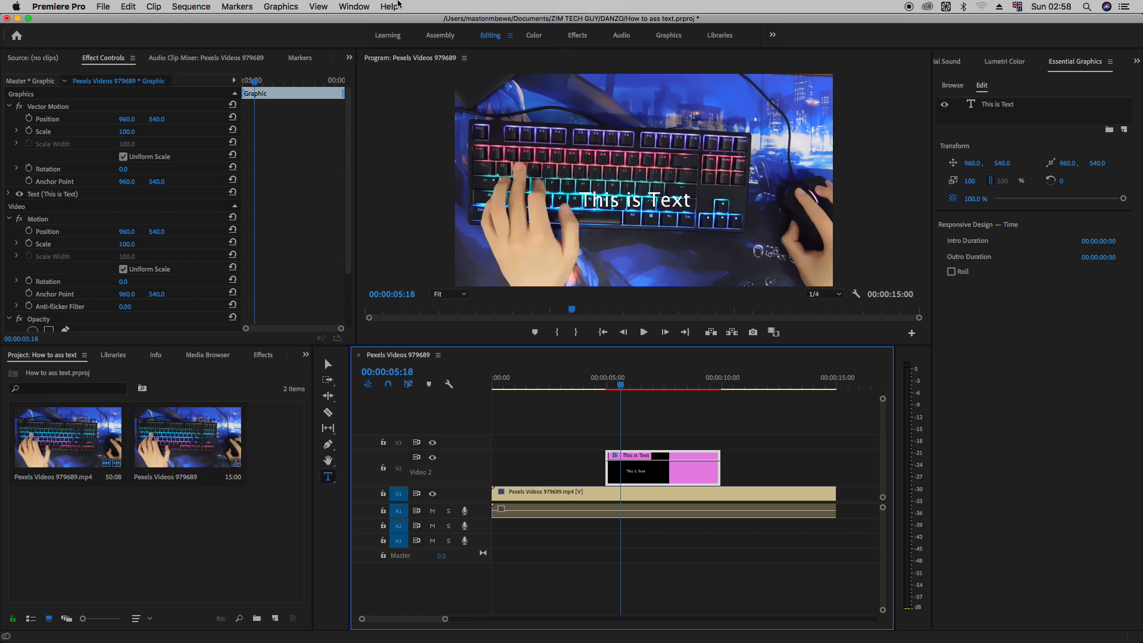
click(393, 6)
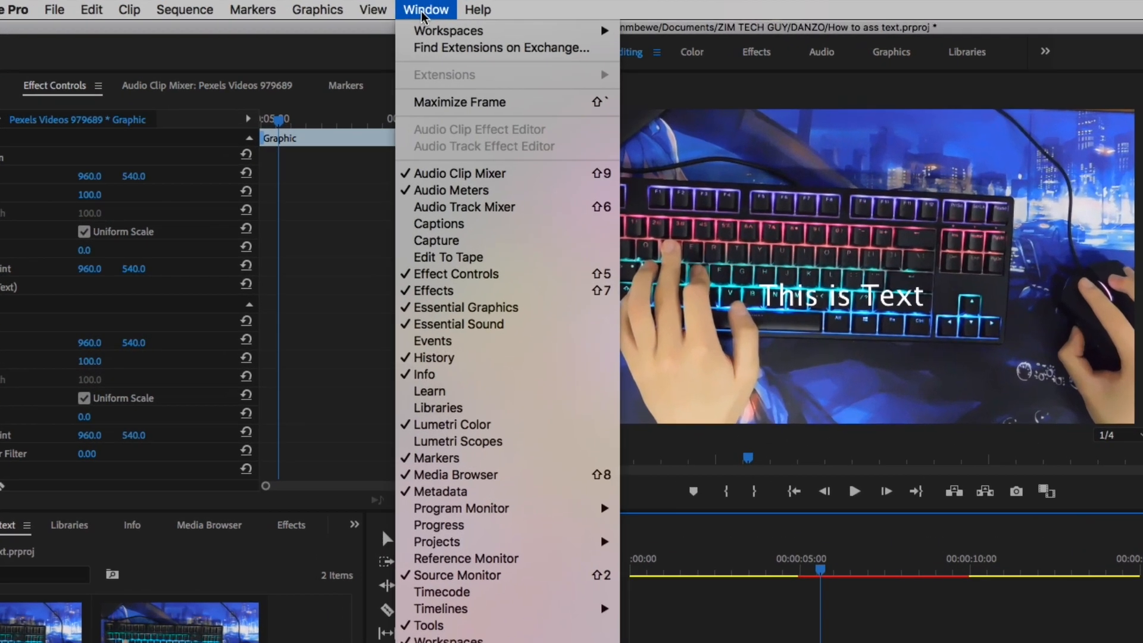
mouse_move(434, 291)
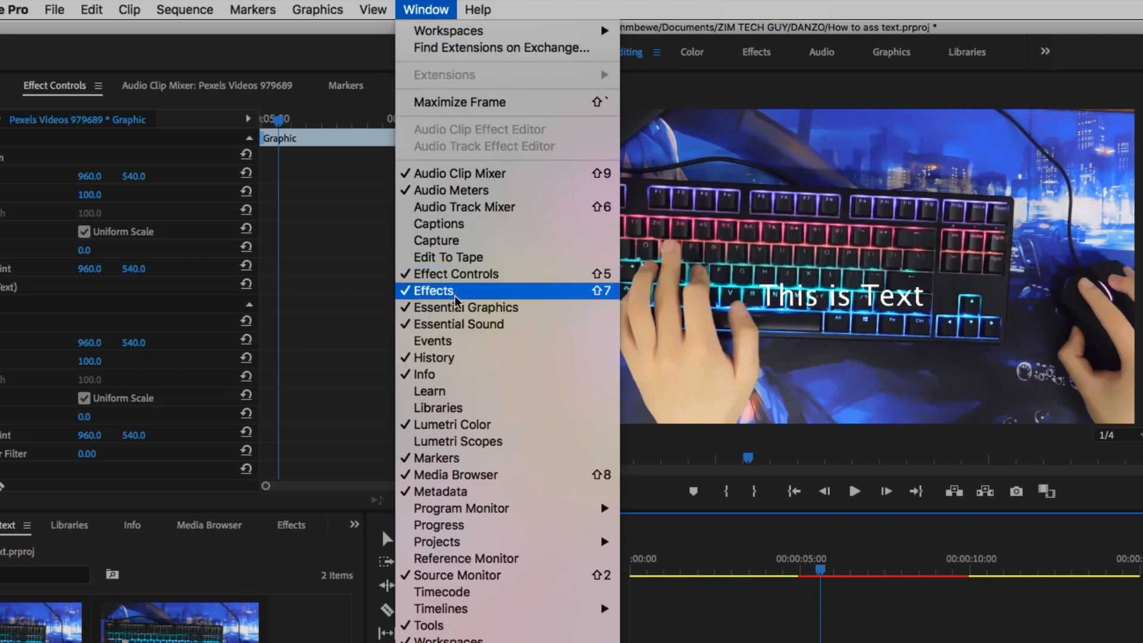
mouse_move(465, 307)
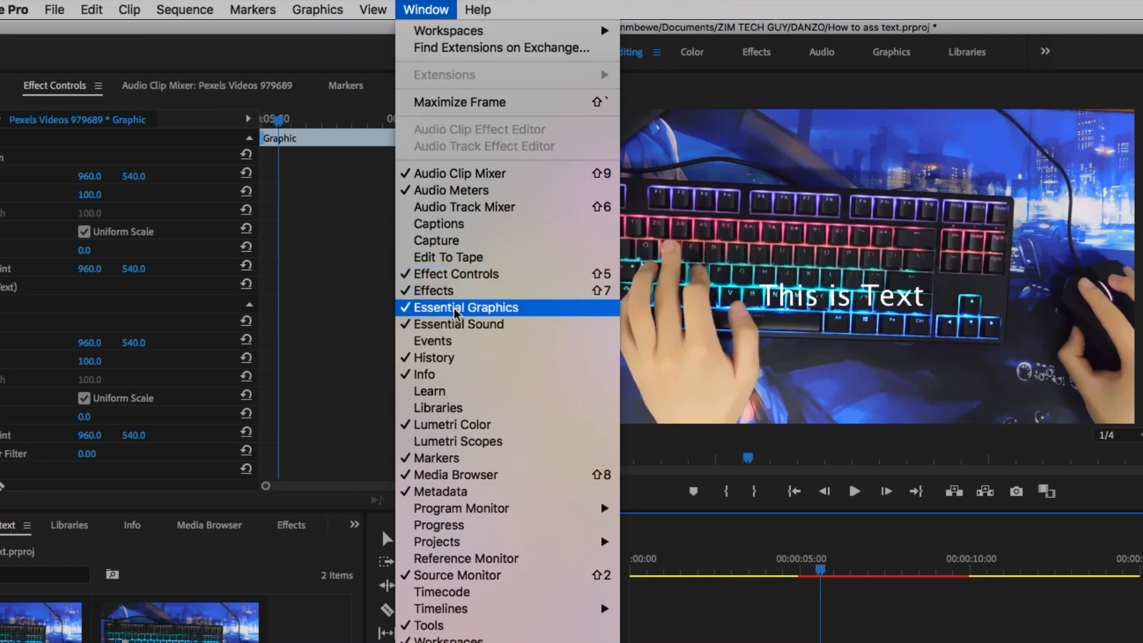
click(465, 307)
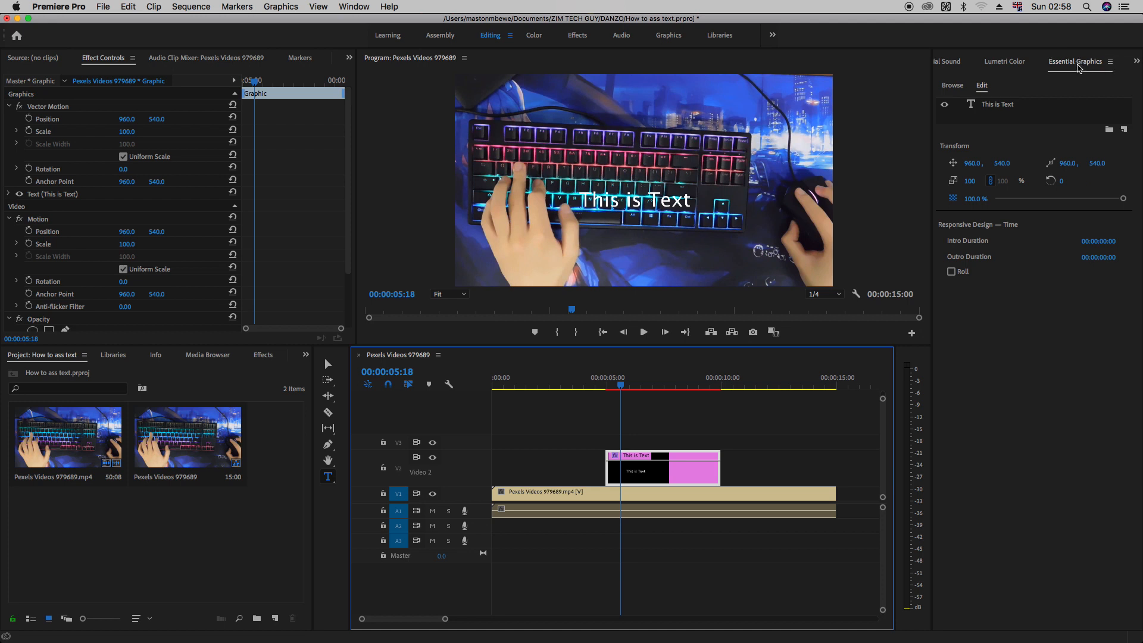
mouse_move(1003, 113)
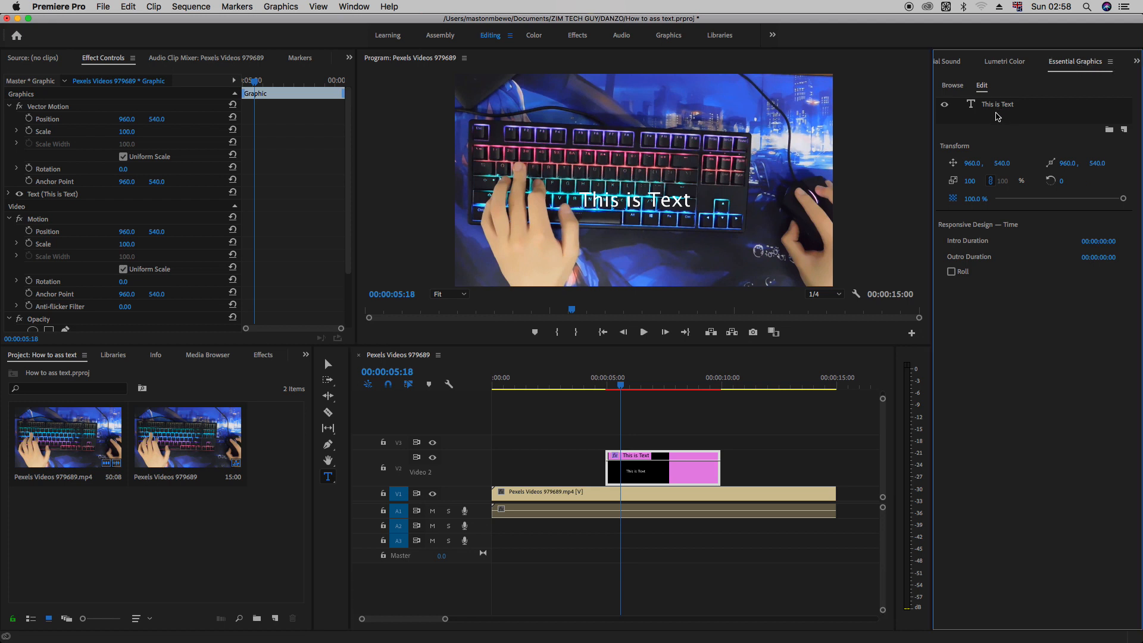
Centre the 'This is Text' layer vertically and horizontally in the frame via Align and Transform.
click(998, 104)
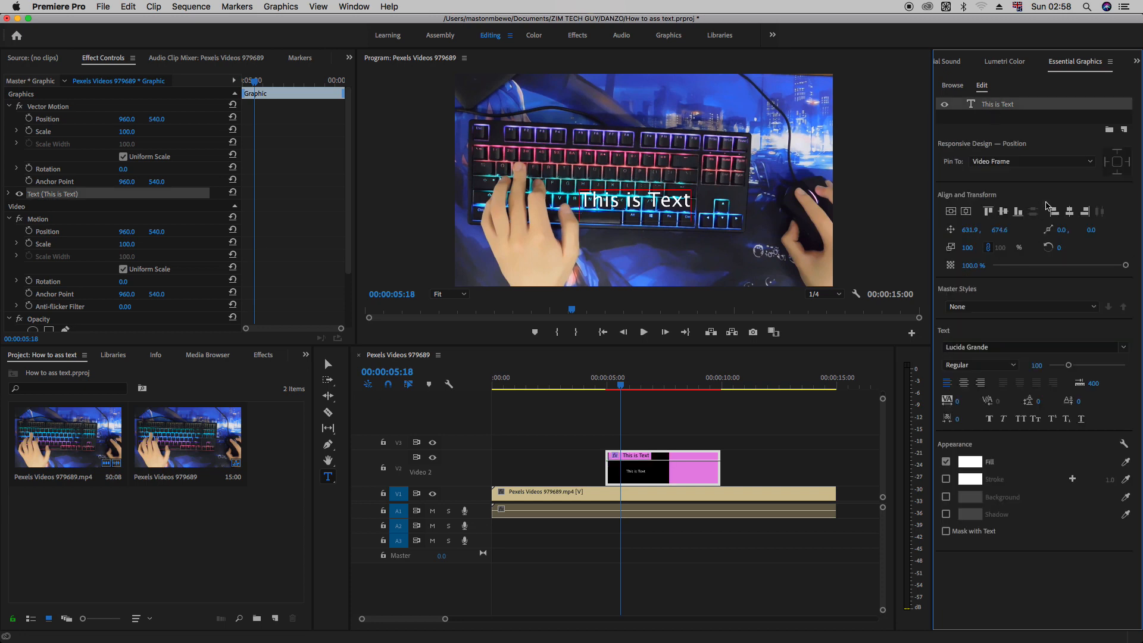
mouse_move(1032, 254)
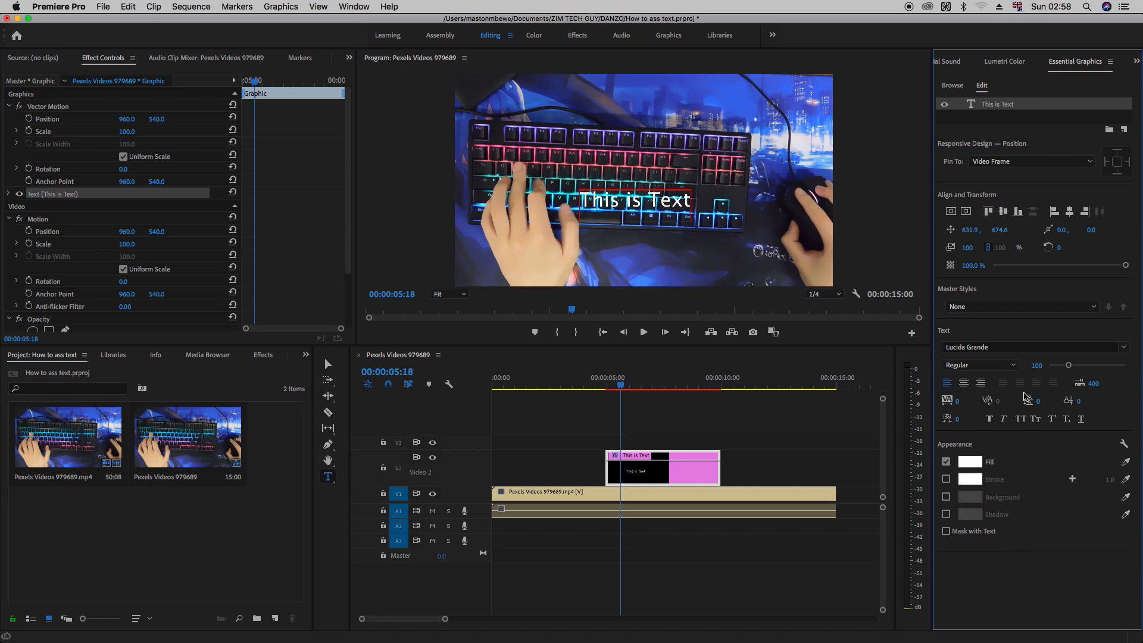
mouse_move(965, 212)
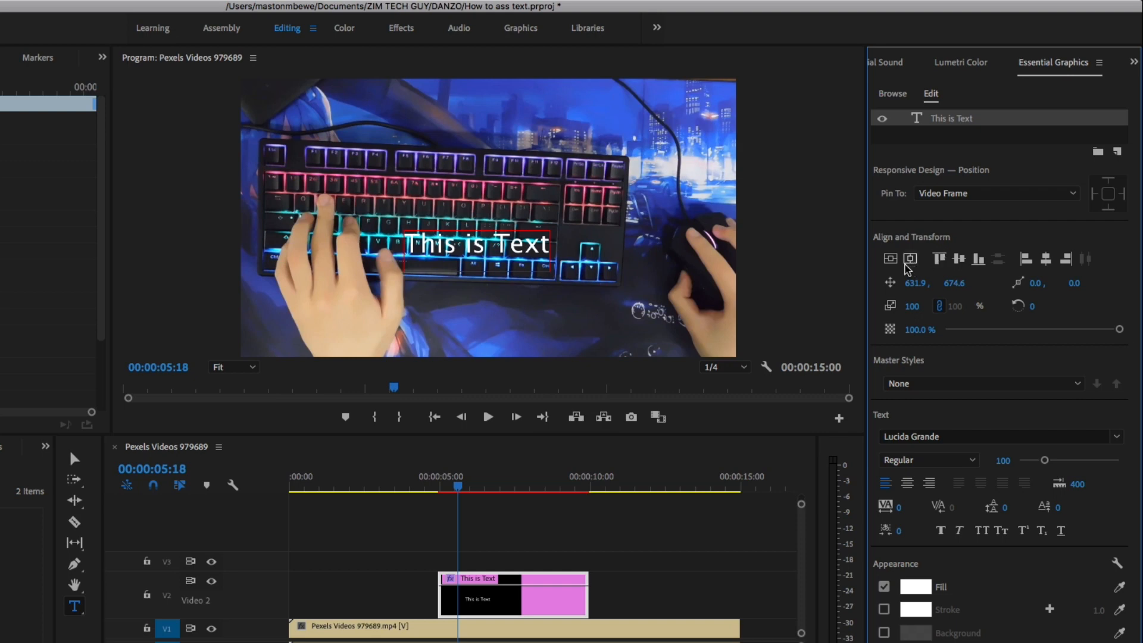
click(890, 258)
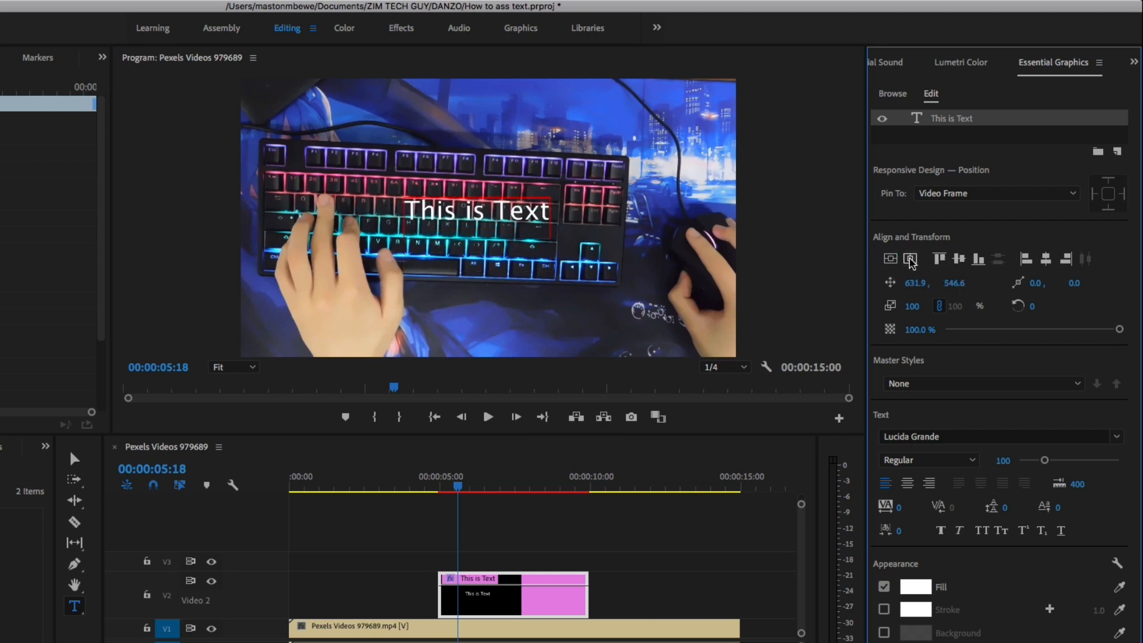
click(960, 258)
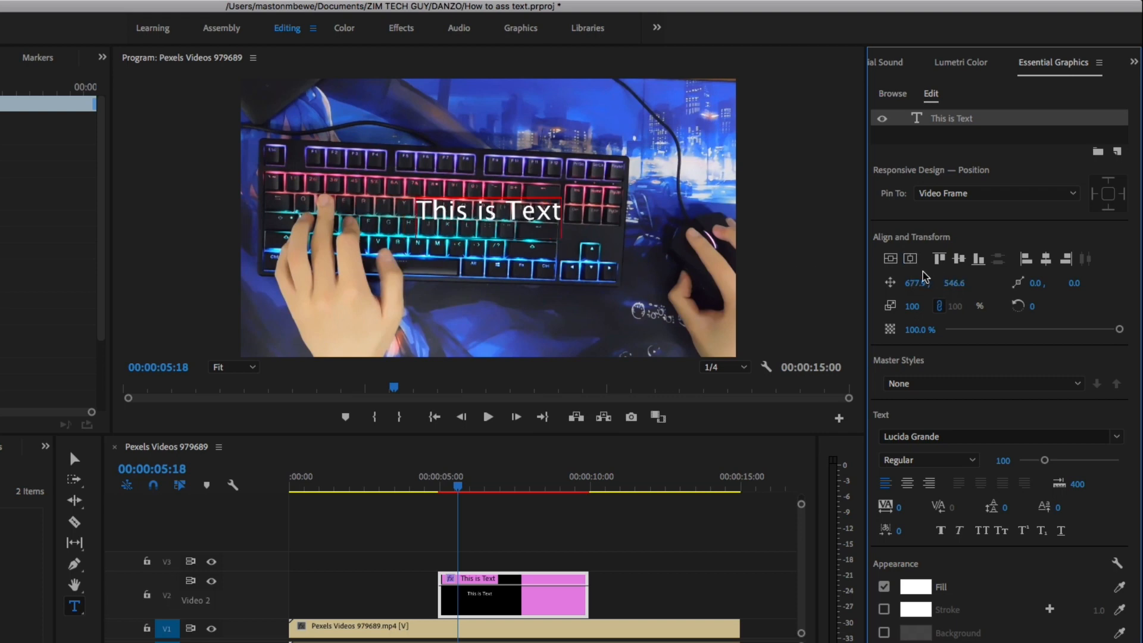
mouse_move(891, 259)
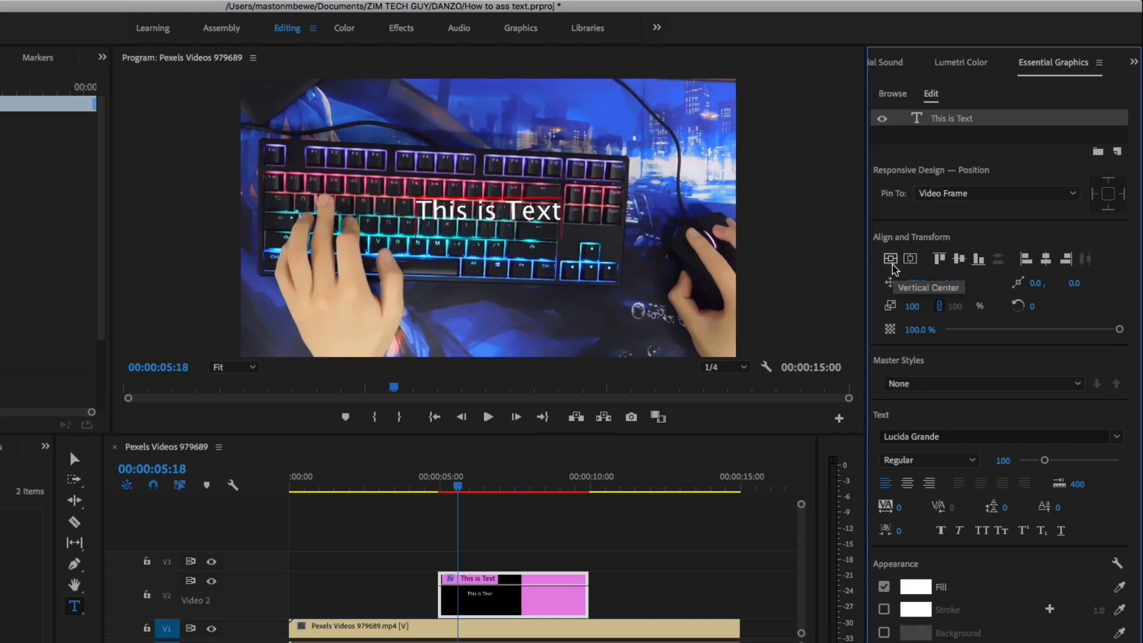
mouse_move(909, 259)
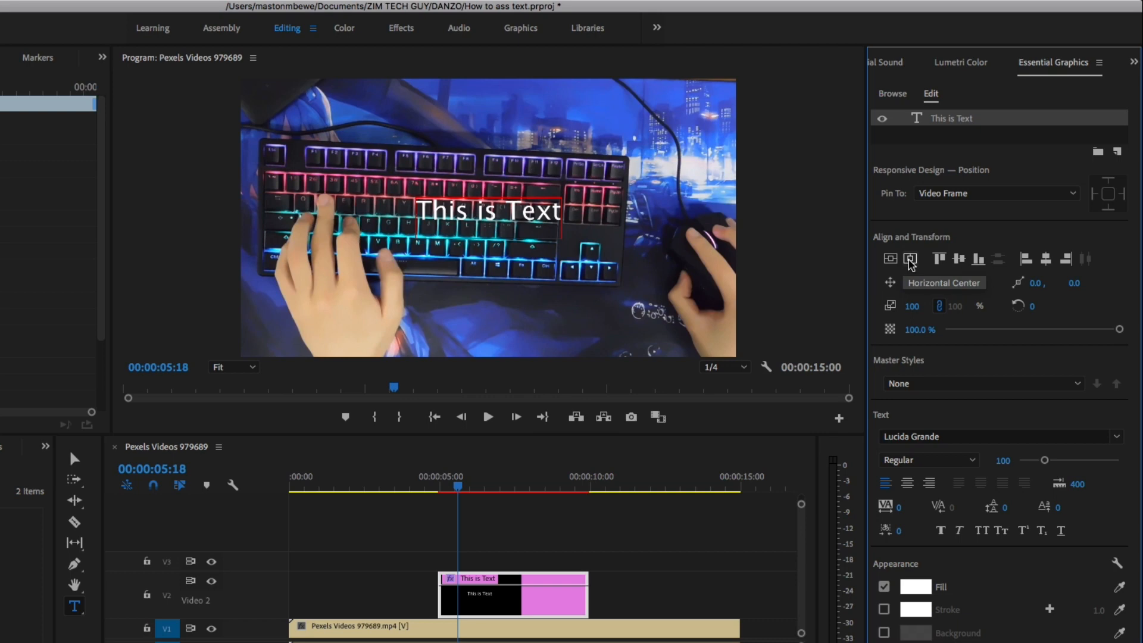
click(909, 258)
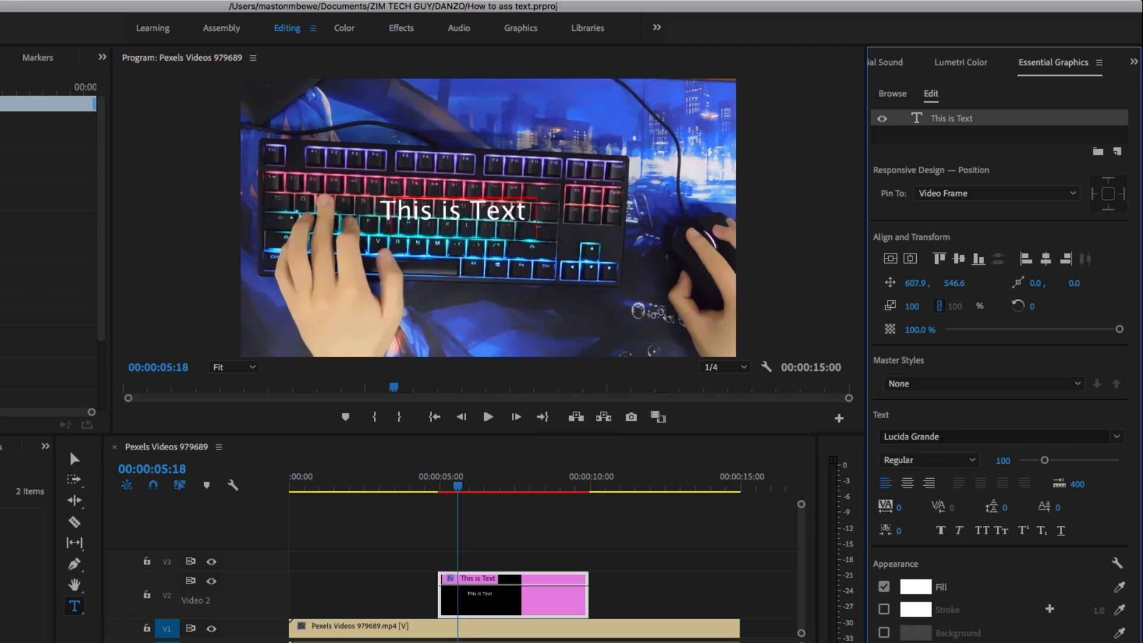
Move the title to the lower-right of the frame, near the hand on the mouse.
click(939, 258)
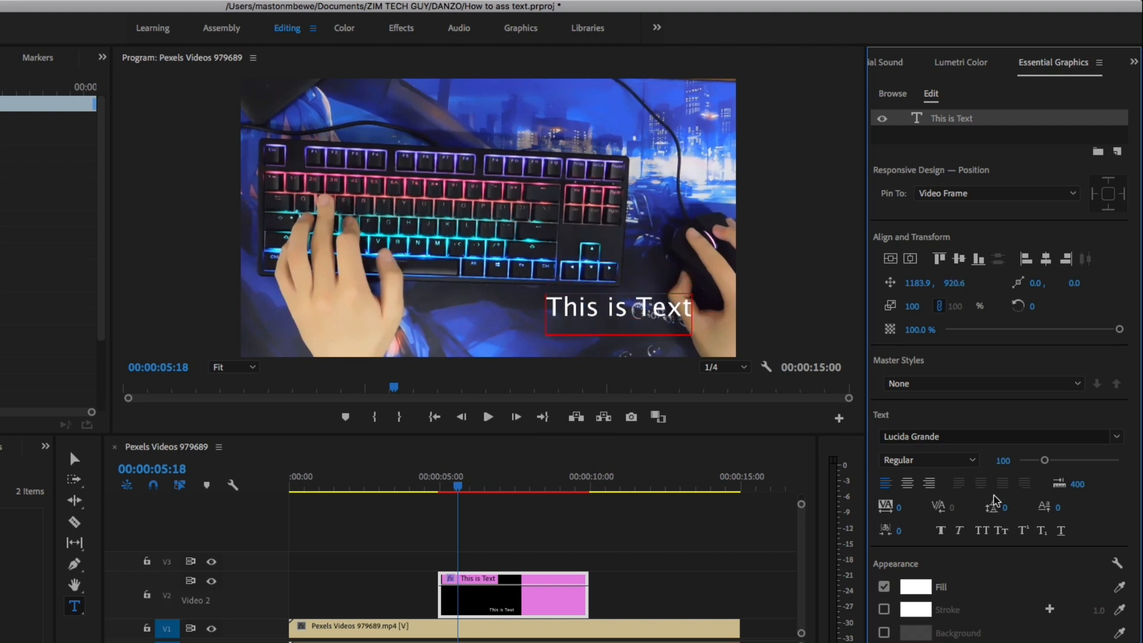
mouse_move(1076, 409)
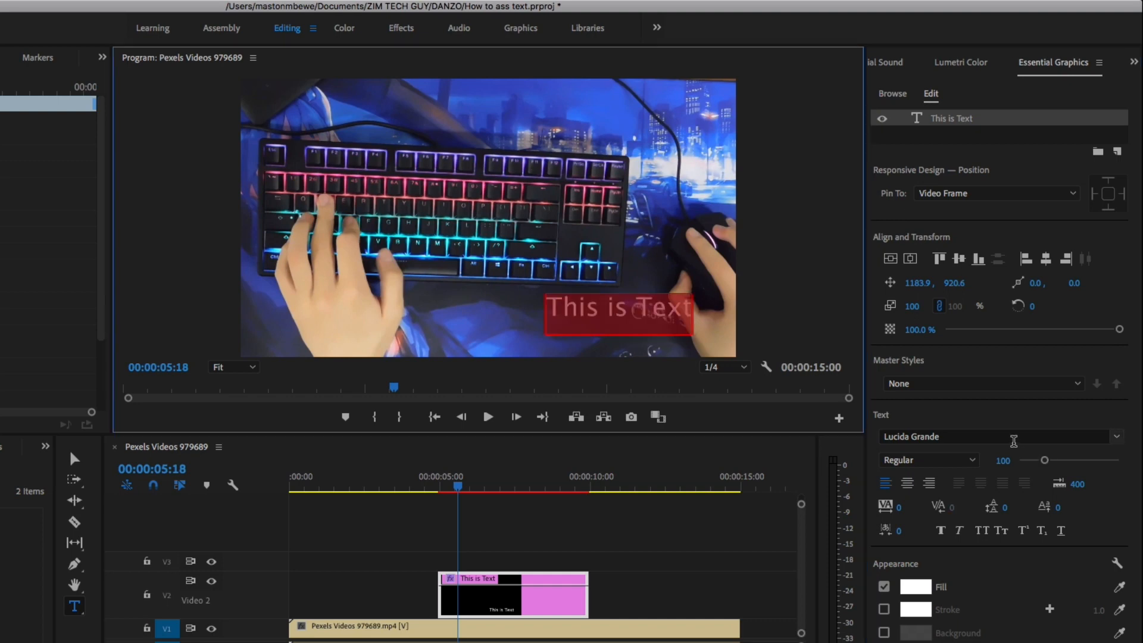
Set the font to Norwester and retype the title as 'Zim Tech Guy'.
click(1116, 435)
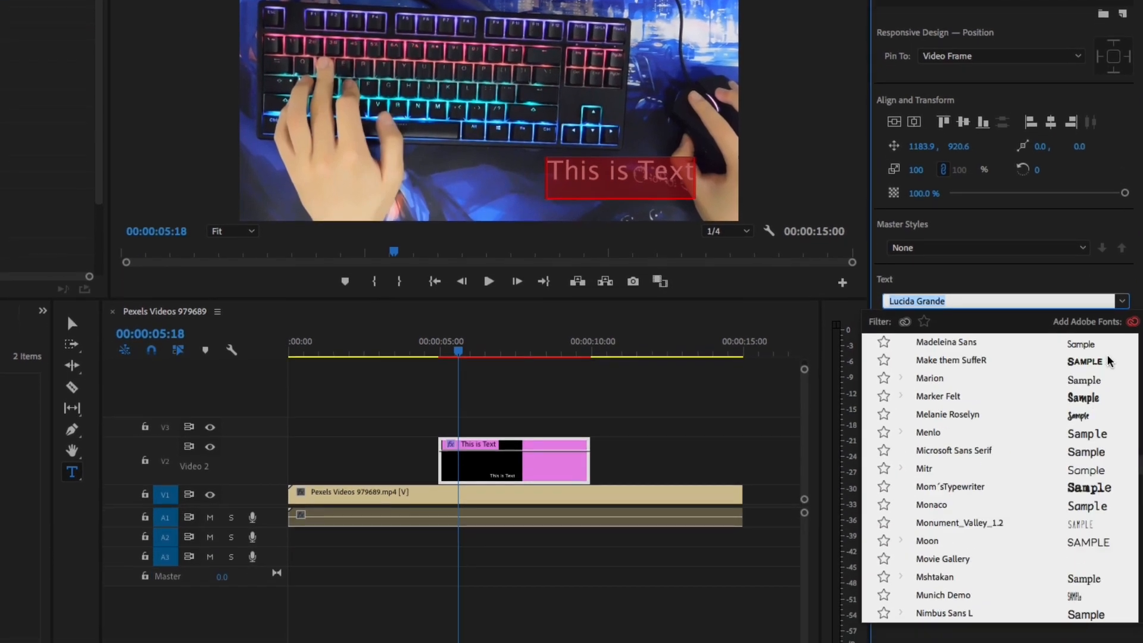
scroll(down, 3)
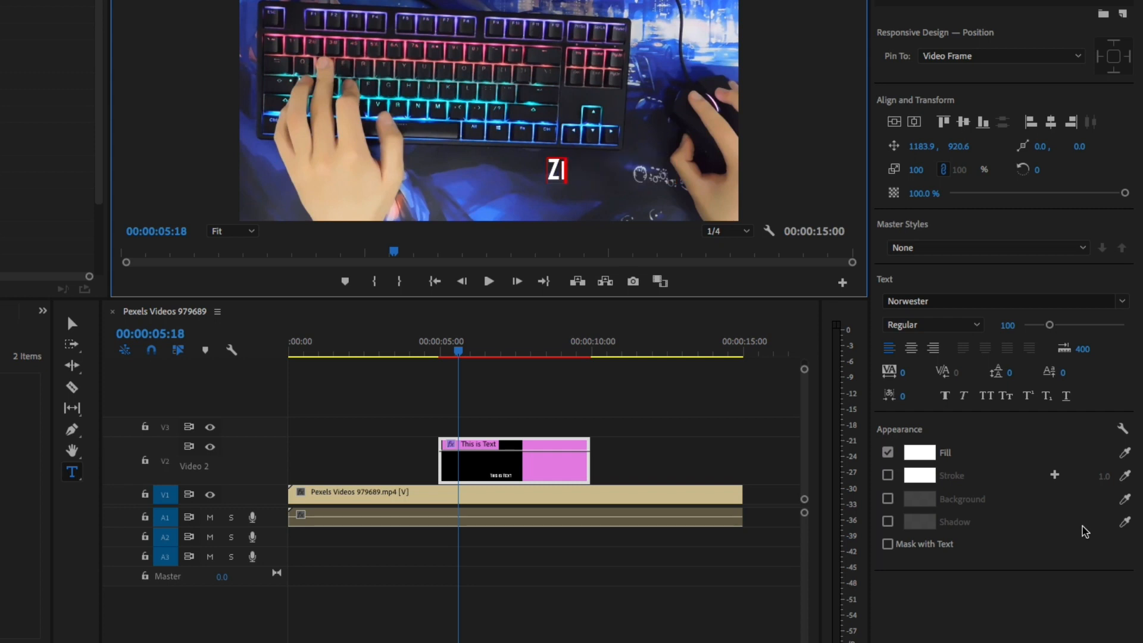
text(IM)
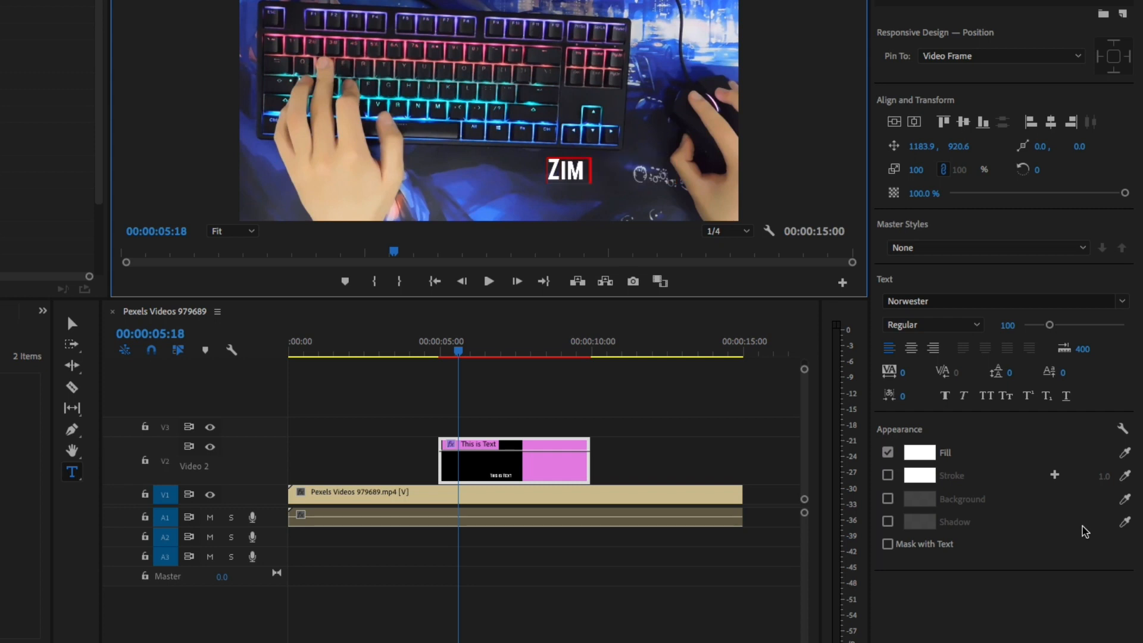
text(Tech Guy)
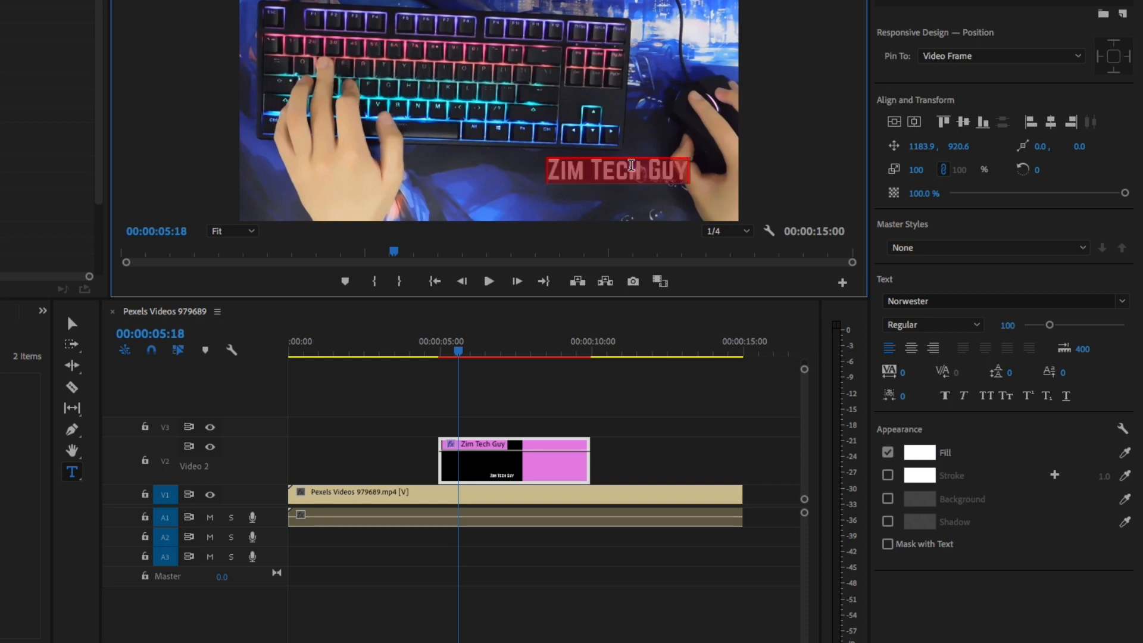
mouse_move(638, 176)
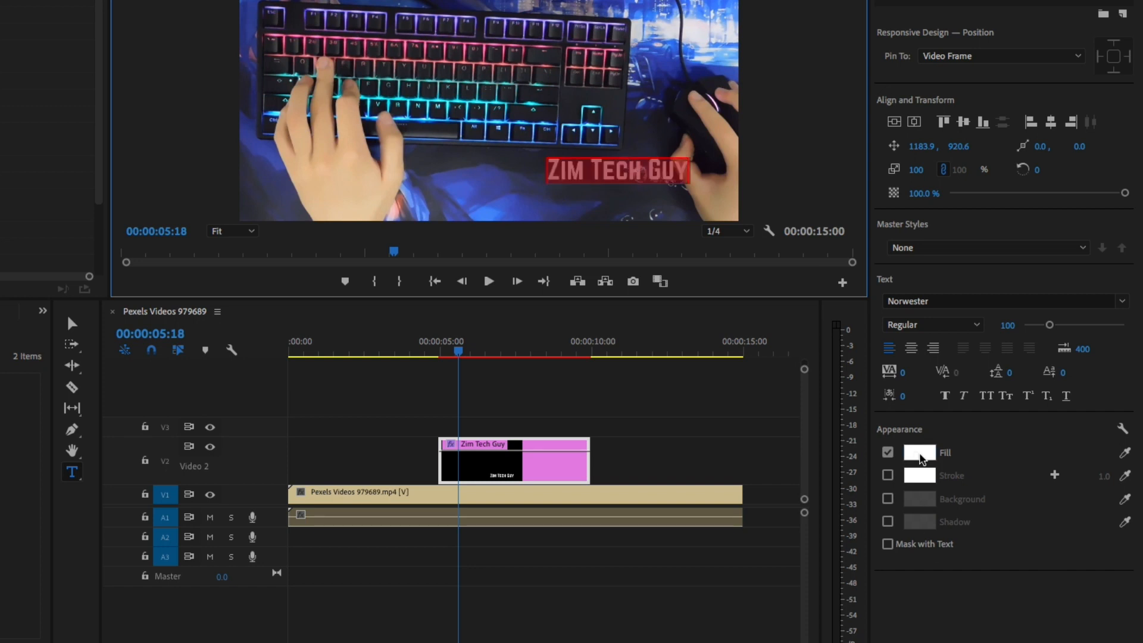
Change the title's fill colour from white to yellow (E6CA00).
click(917, 453)
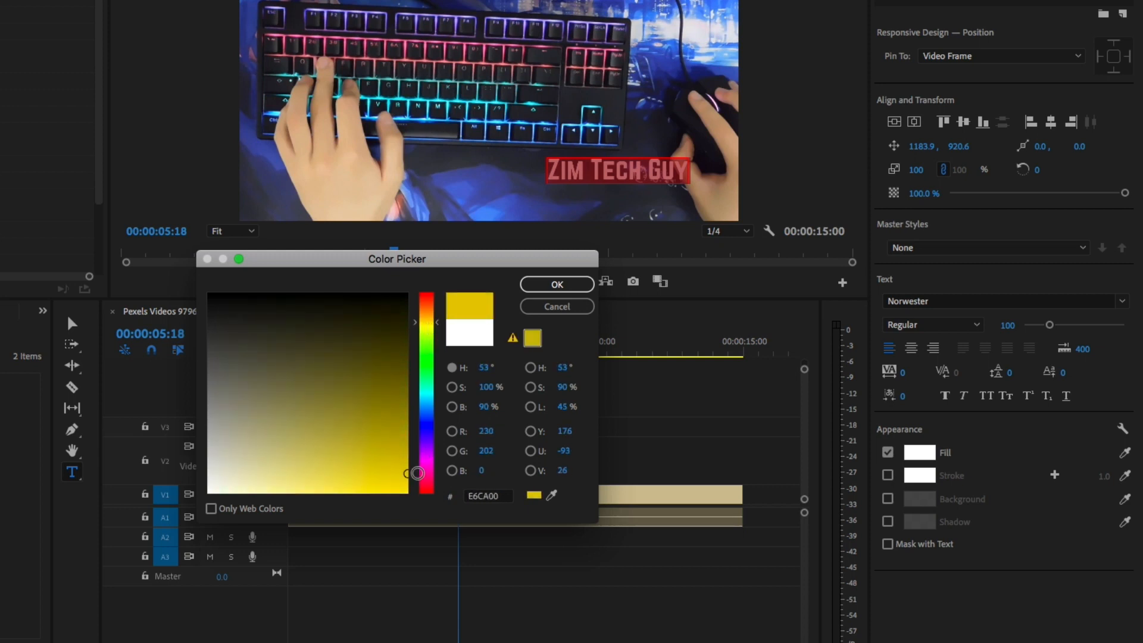
click(556, 283)
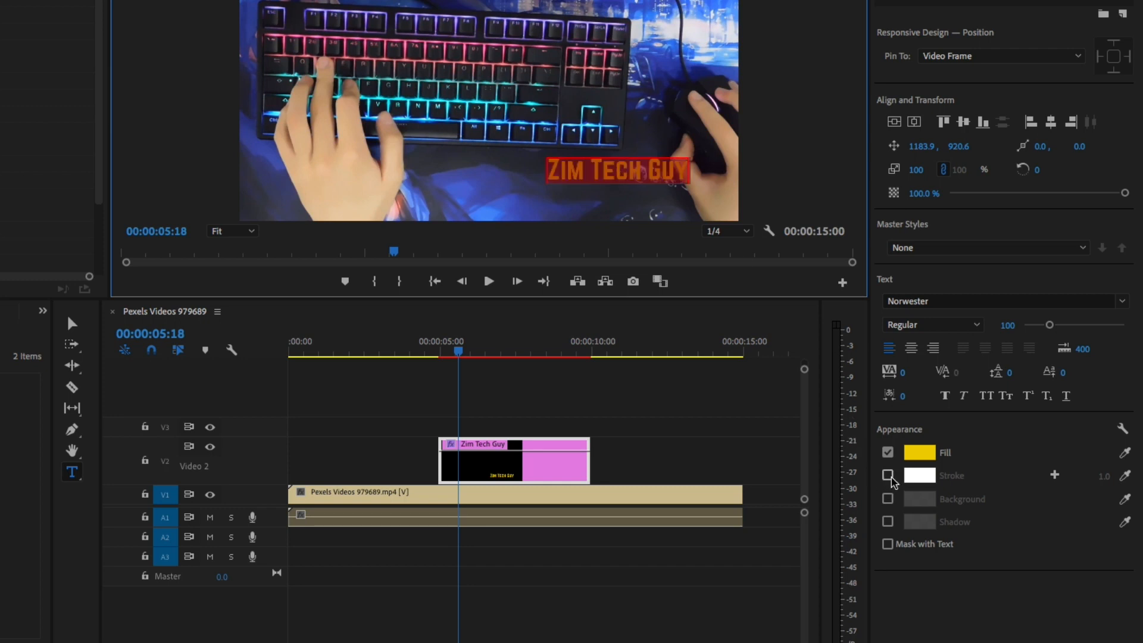
Enable a white stroke of width 2.0 around the yellow title letters.
click(889, 475)
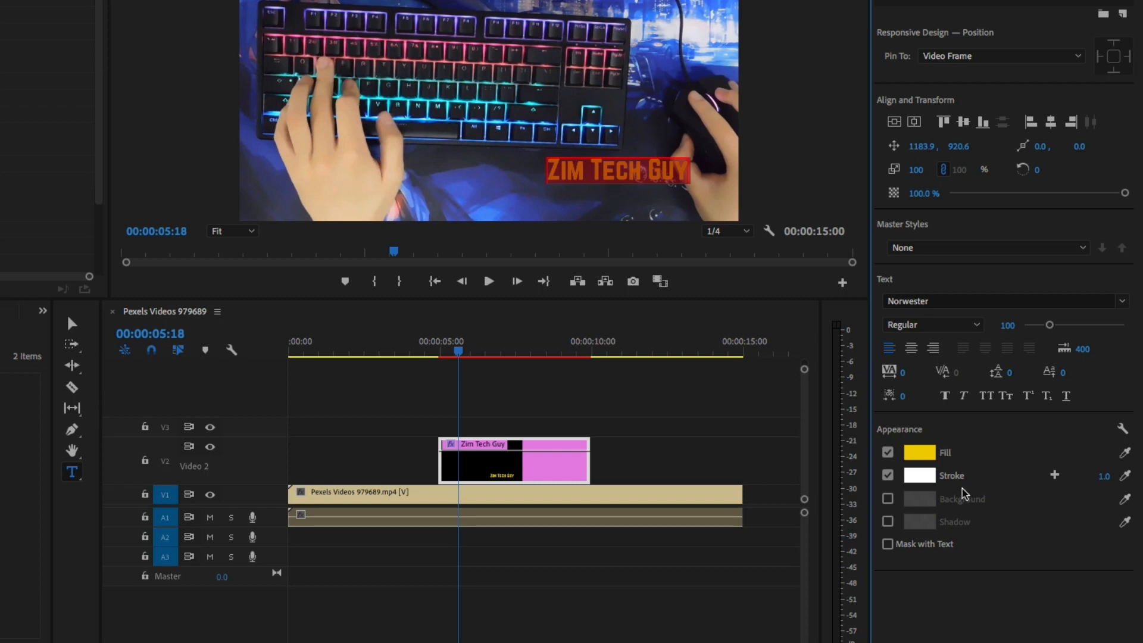
mouse_move(989, 484)
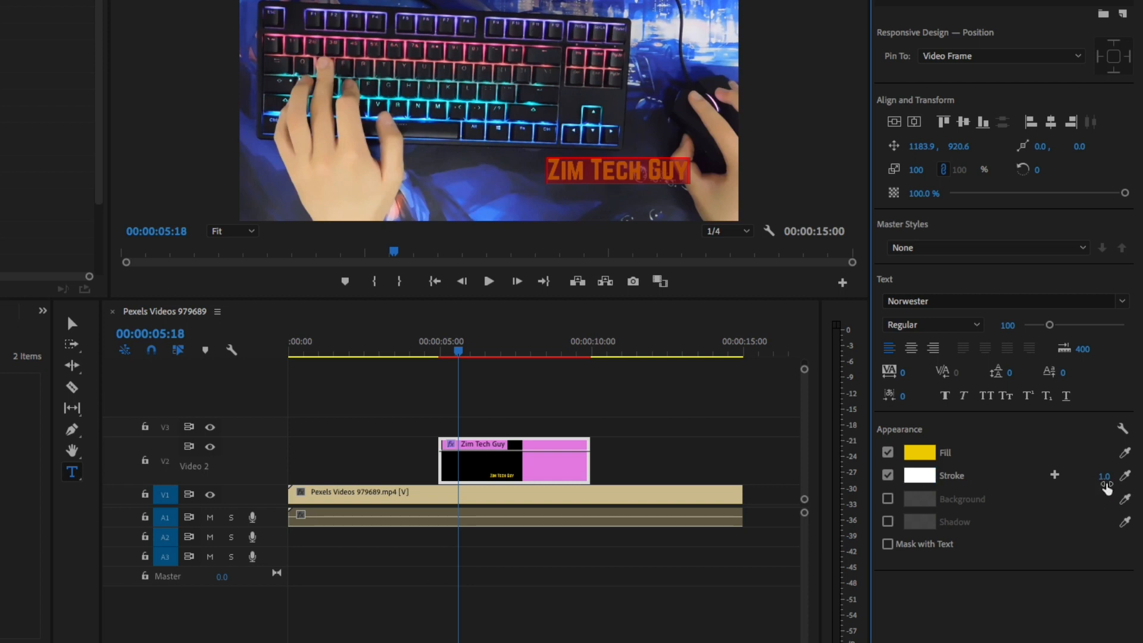
mouse_move(1103, 476)
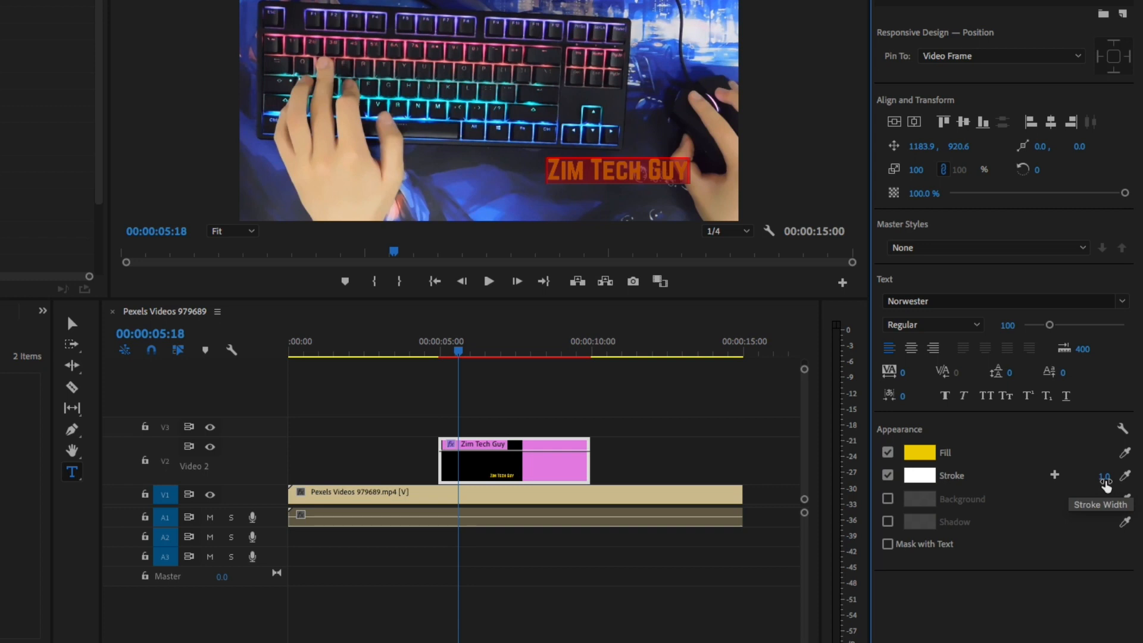
mouse_move(1105, 485)
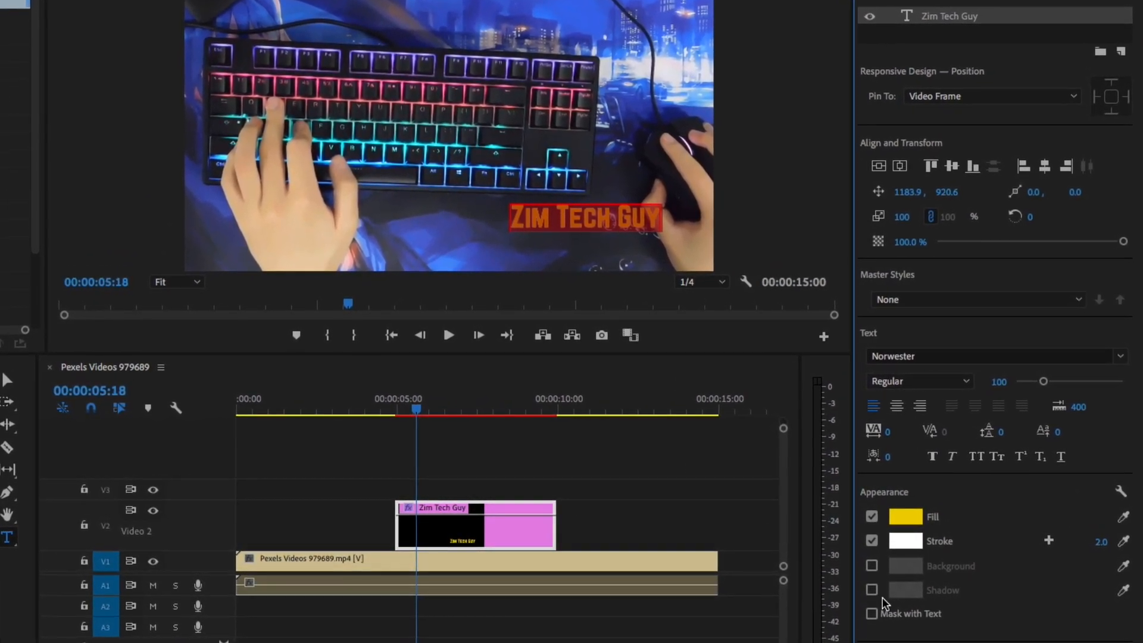
Enable a drop shadow on the title (75% opacity, 135°, distance 7, blur 40).
click(872, 590)
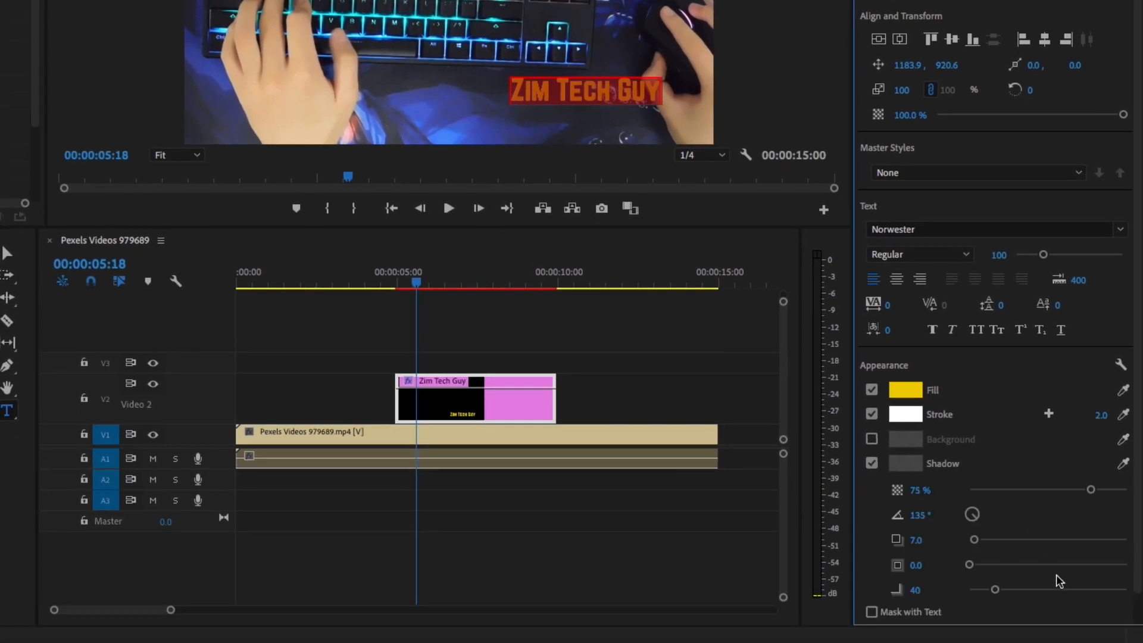
scroll(up, 3)
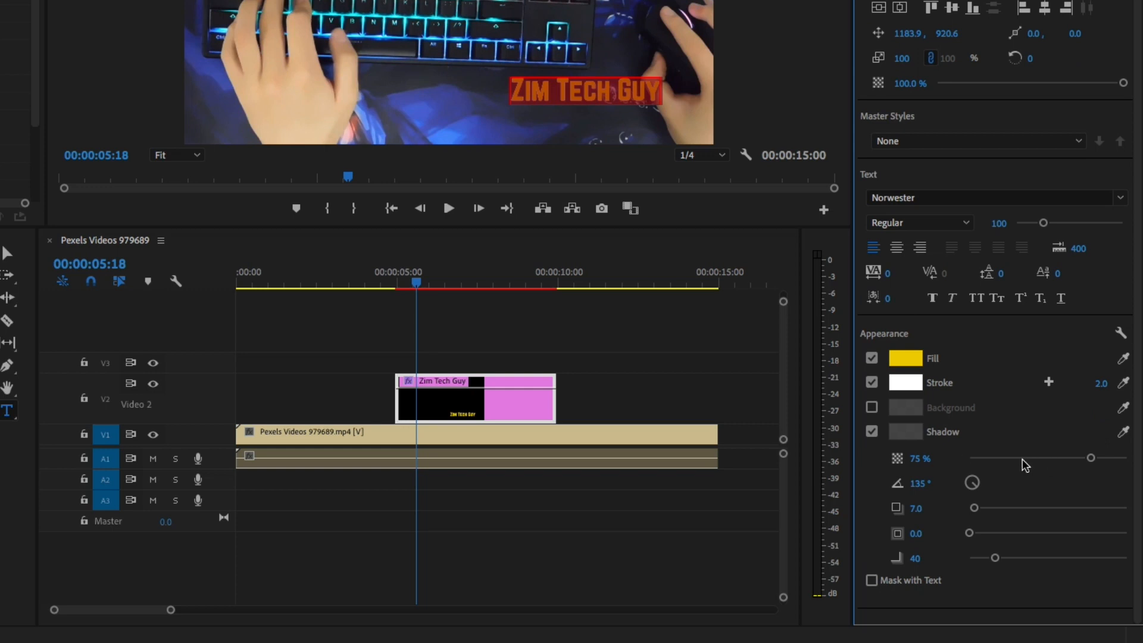
mouse_move(979, 495)
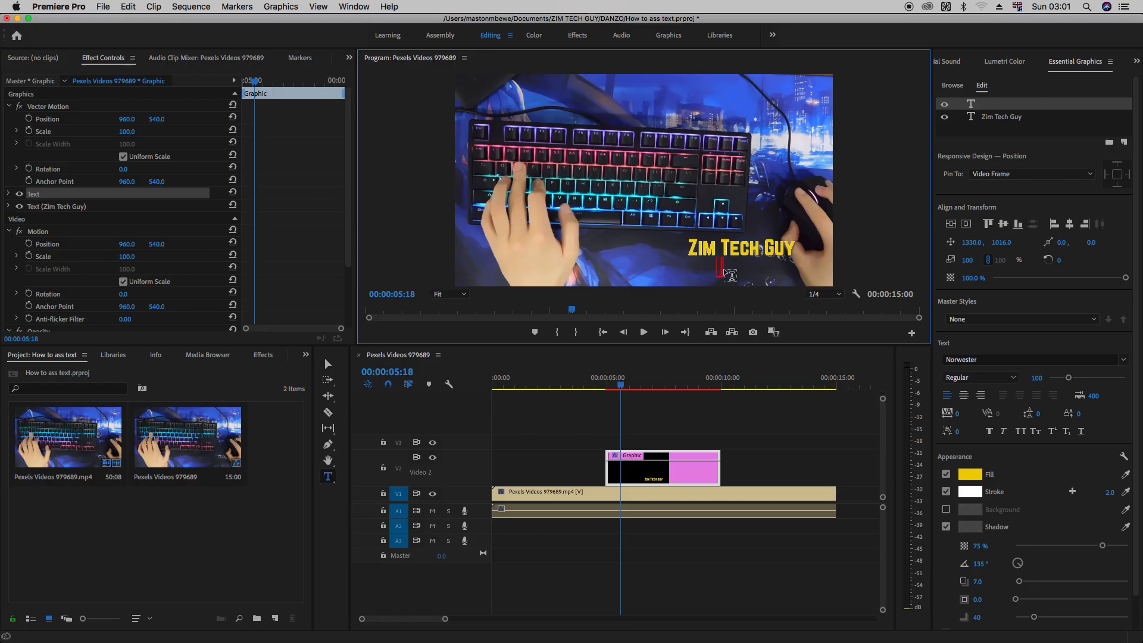
mouse_move(721, 270)
text(Youtuber)
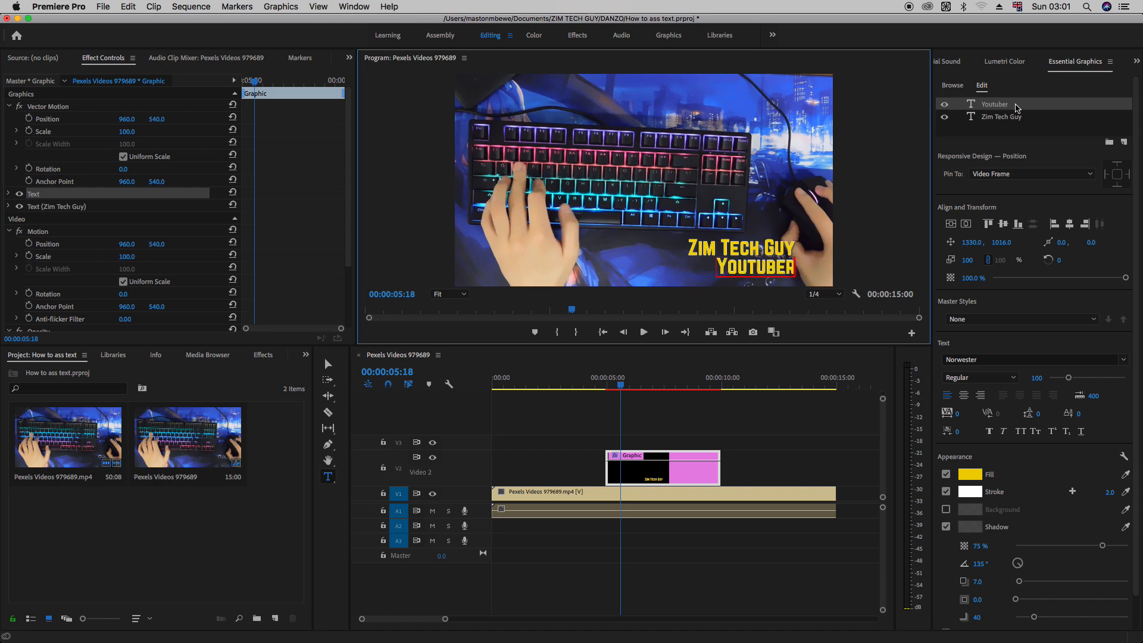
Set the Youtuber layer in PT Sans and reduce its font size to 66.
click(994, 104)
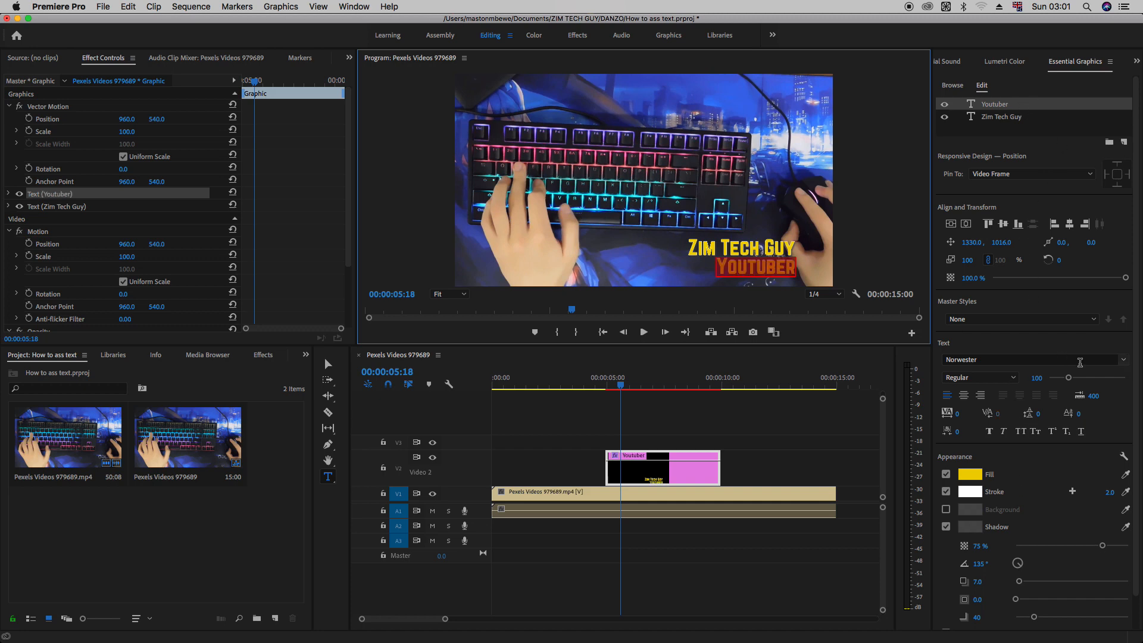
click(1028, 358)
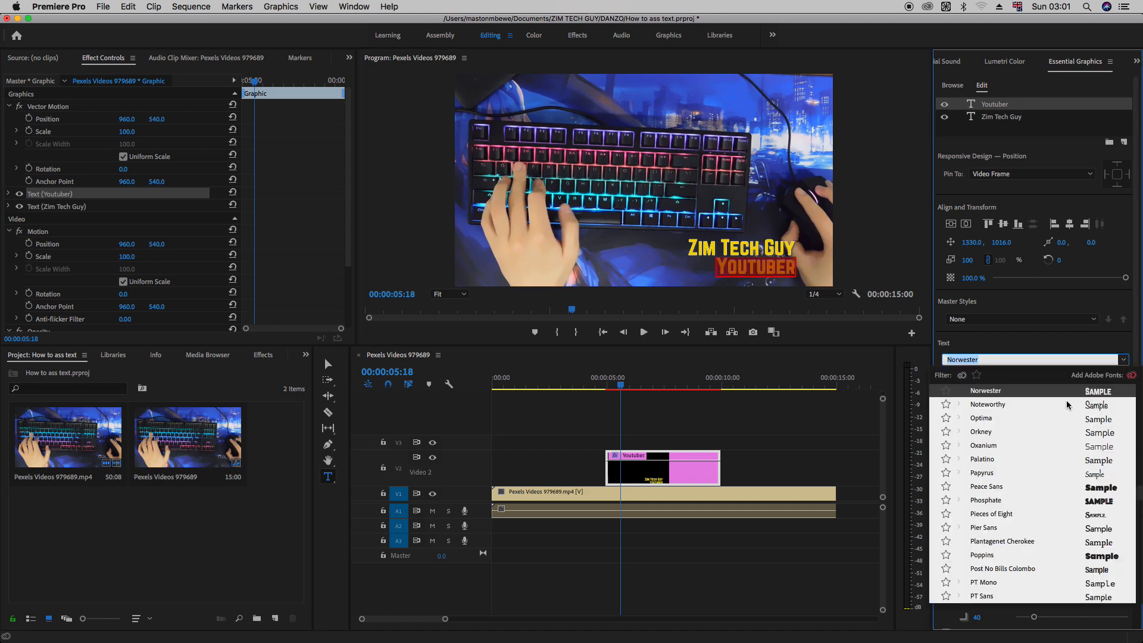
scroll(down, 3)
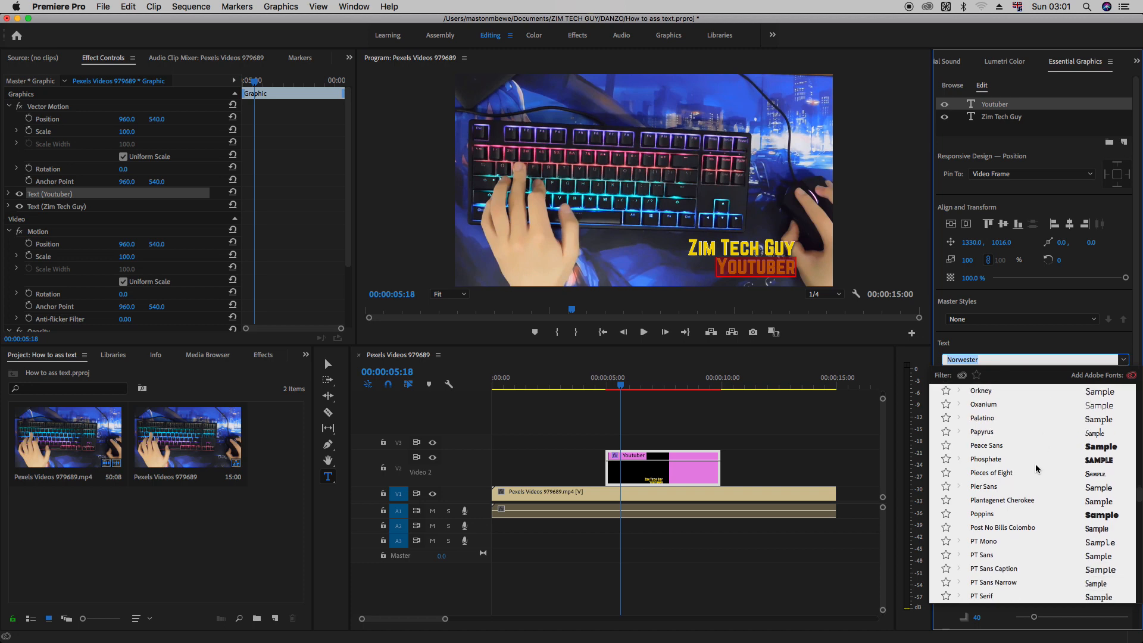
click(983, 541)
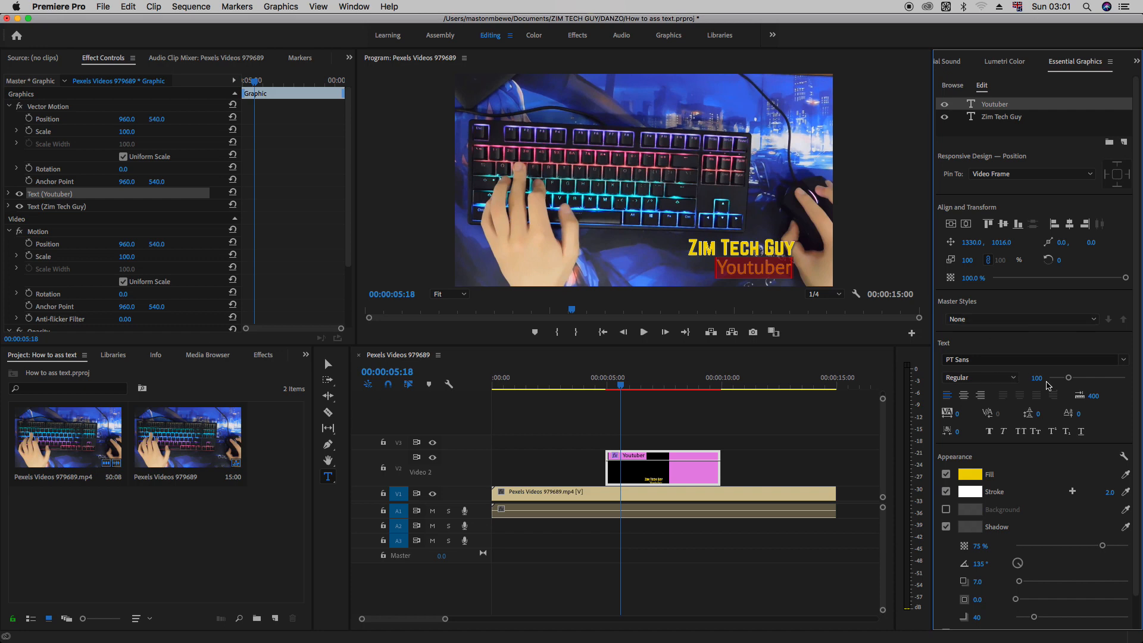
click(979, 377)
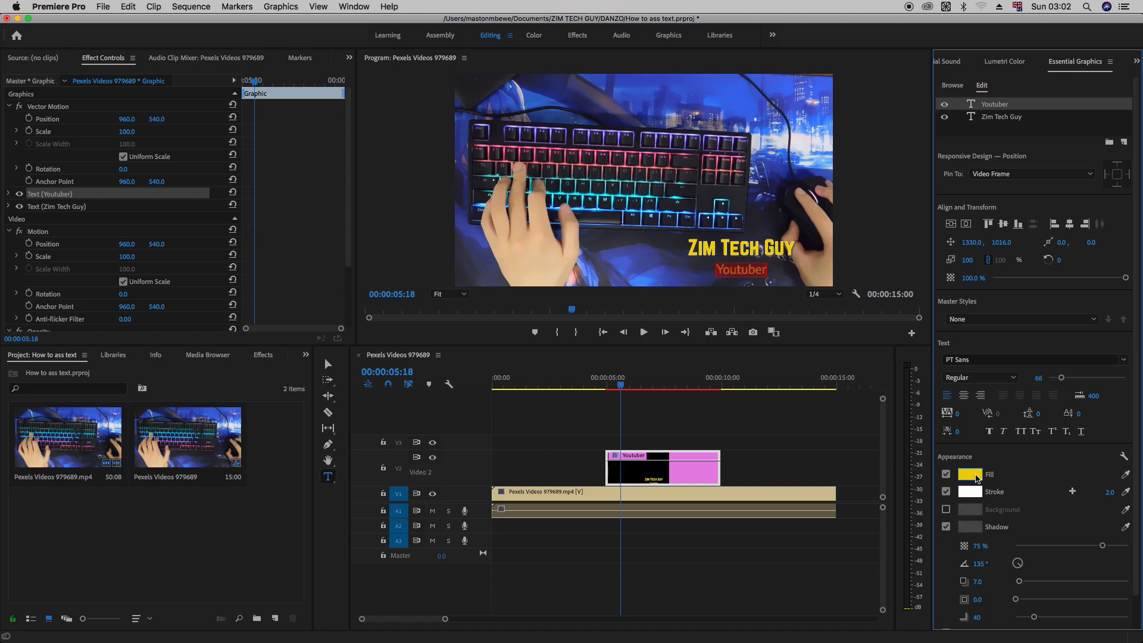
Recolour the 'Youtuber' line from yellow to white and finish editing the layer.
click(971, 474)
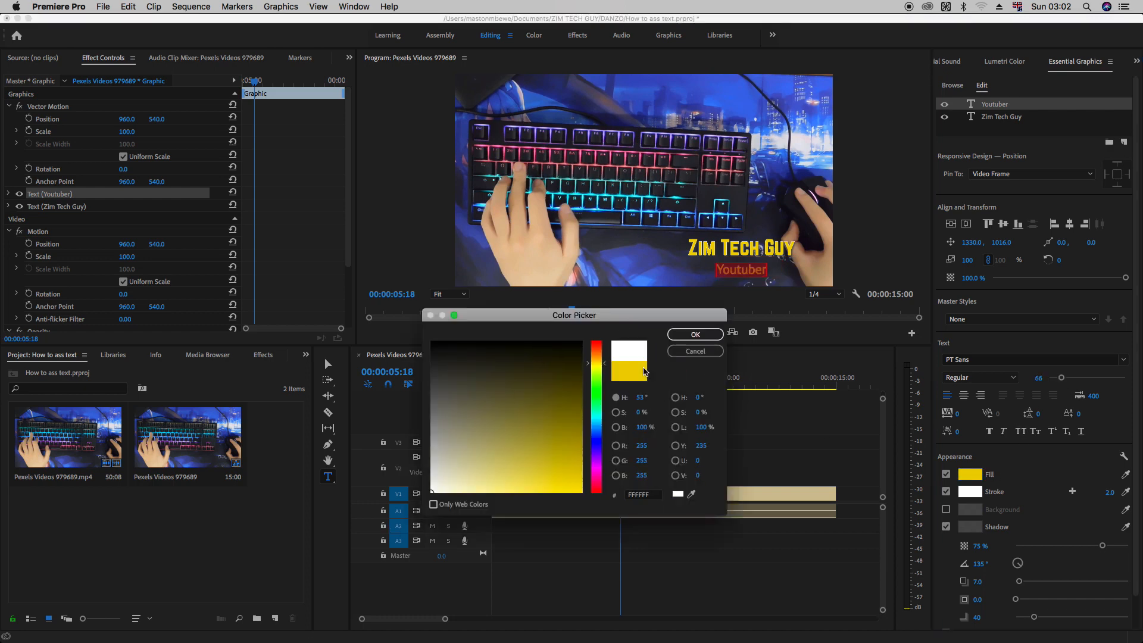
click(693, 333)
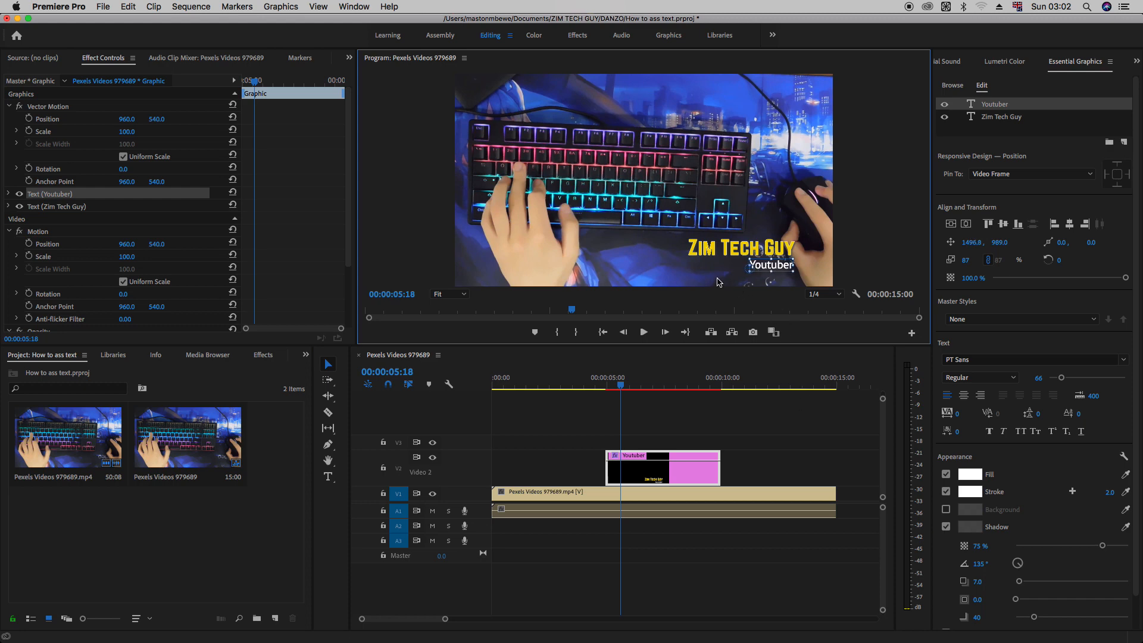
click(994, 103)
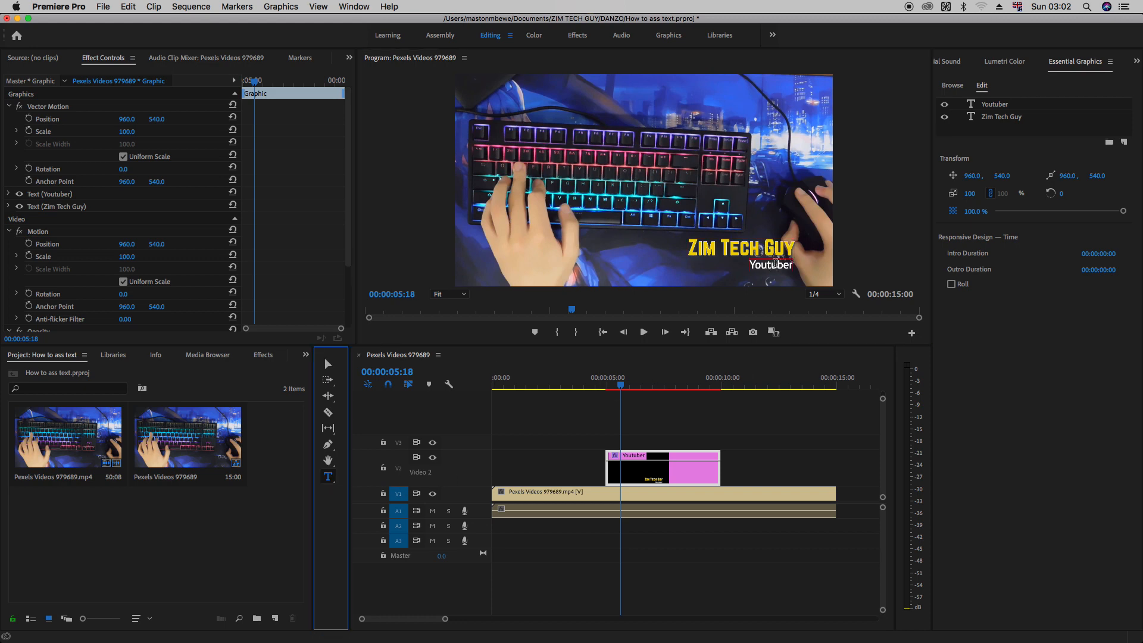
Delete the 'Youtuber' layer and lengthen the title graphic clip on track V2.
click(994, 103)
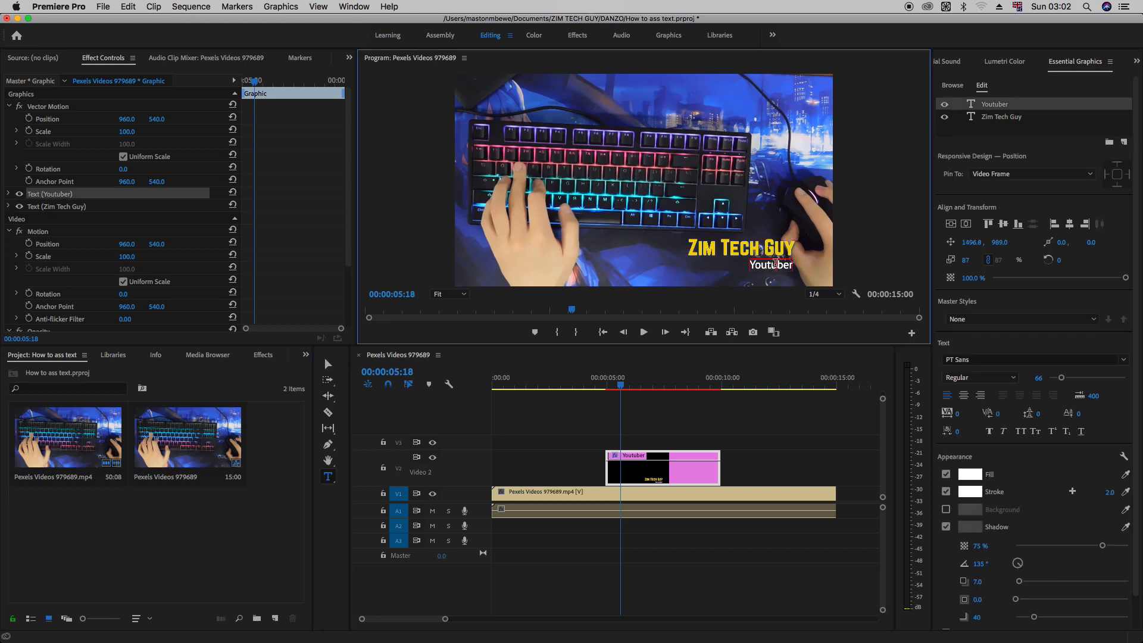
mouse_move(1019, 144)
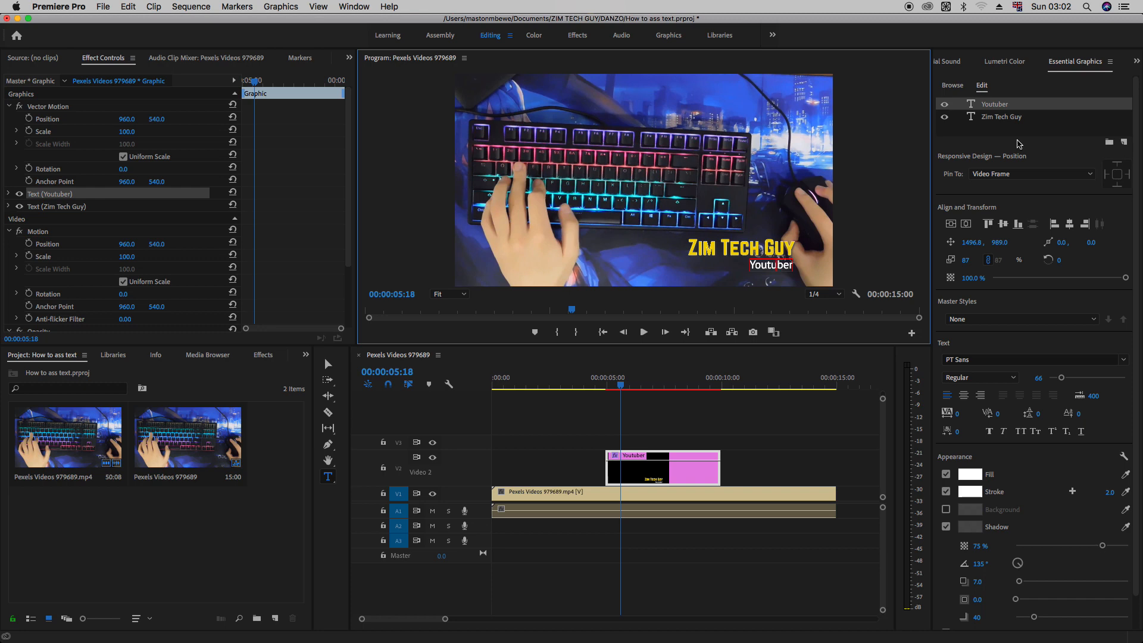
mouse_move(999, 121)
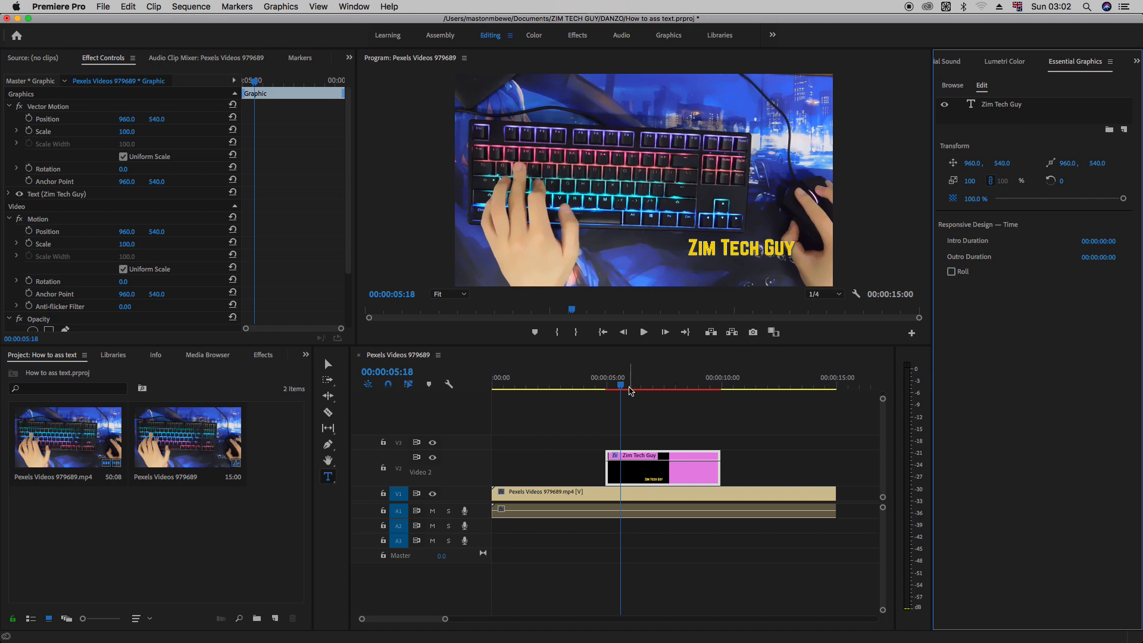
click(656, 492)
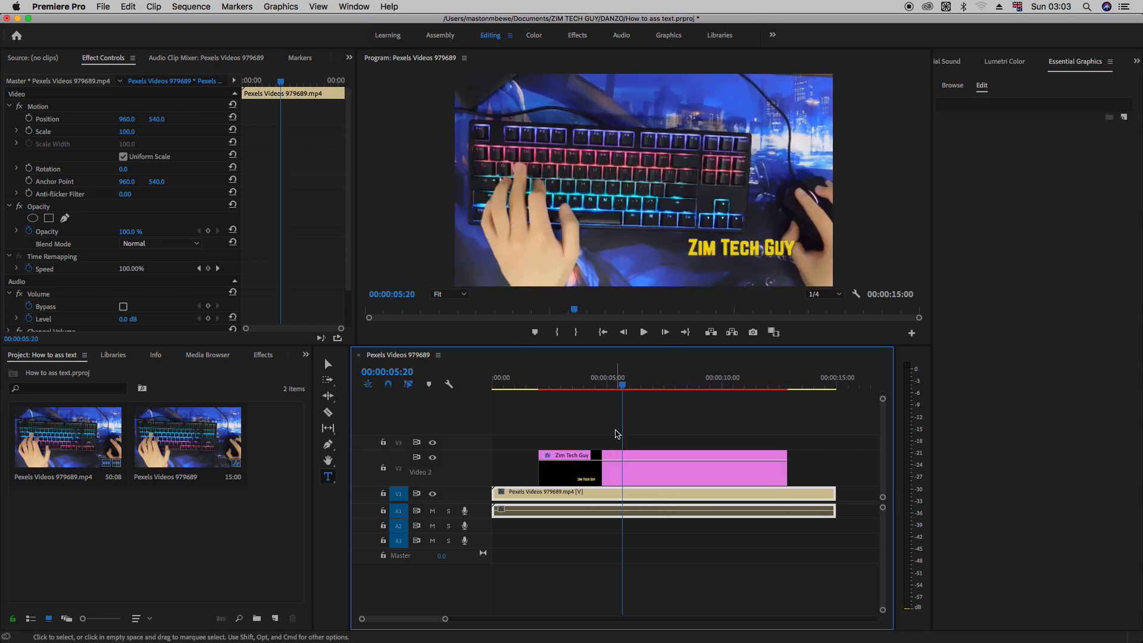
Park the playhead near 9:21 and select the V2 title clip to show its Effect Controls.
click(643, 332)
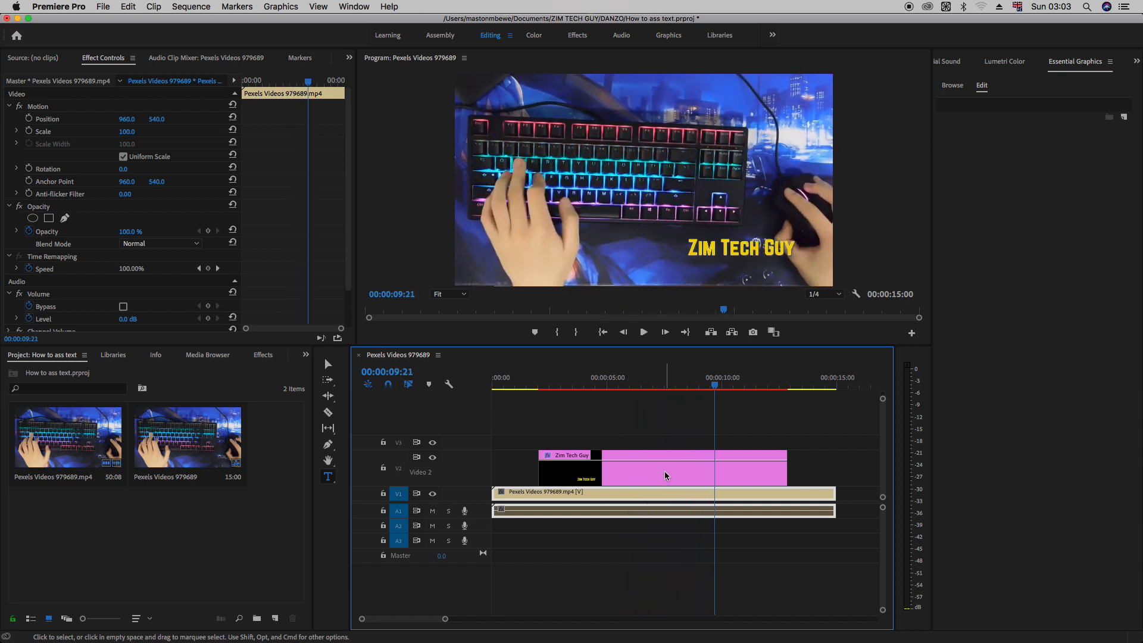
click(663, 463)
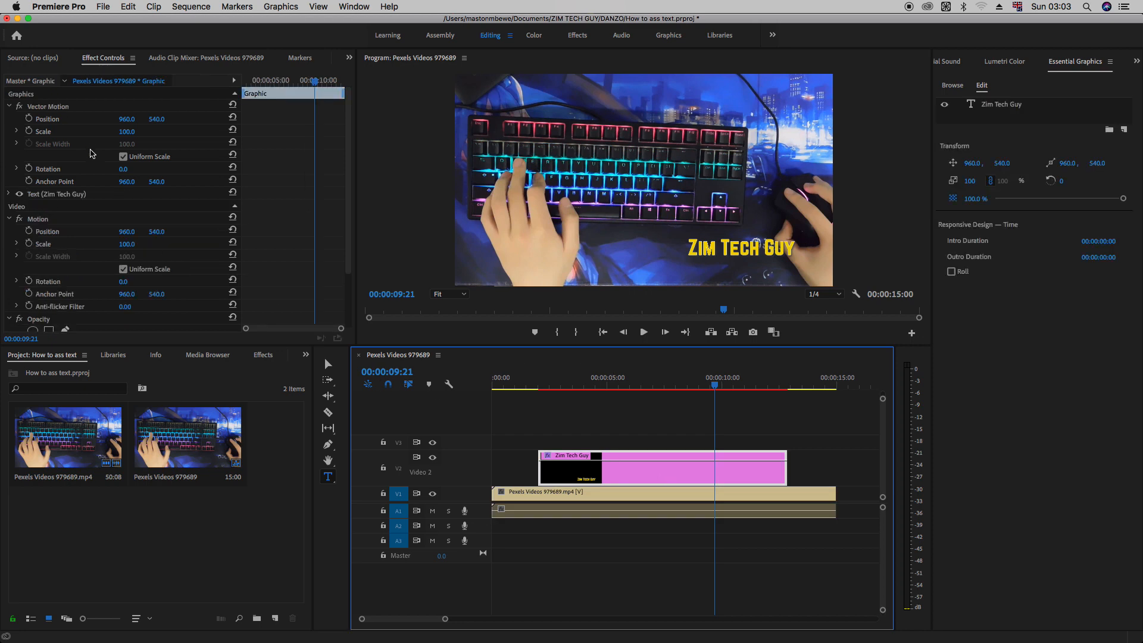
mouse_move(148, 172)
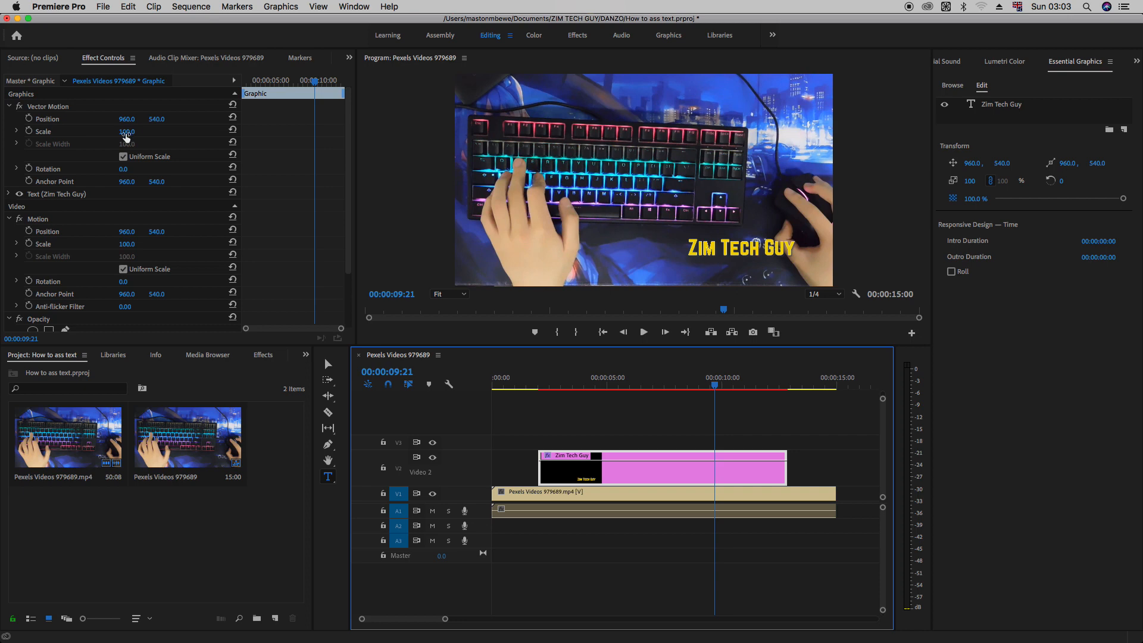
Raise the title's Vector Motion Scale to 159 so it appears much larger over the footage.
drag(127, 131, 126, 131)
text(159)
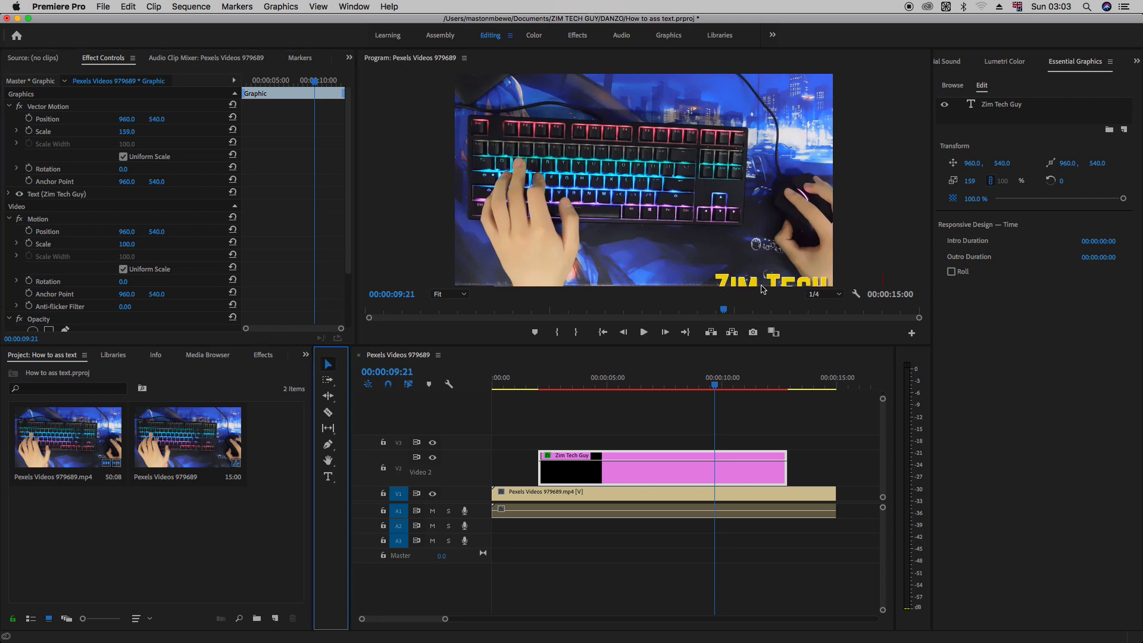
click(56, 193)
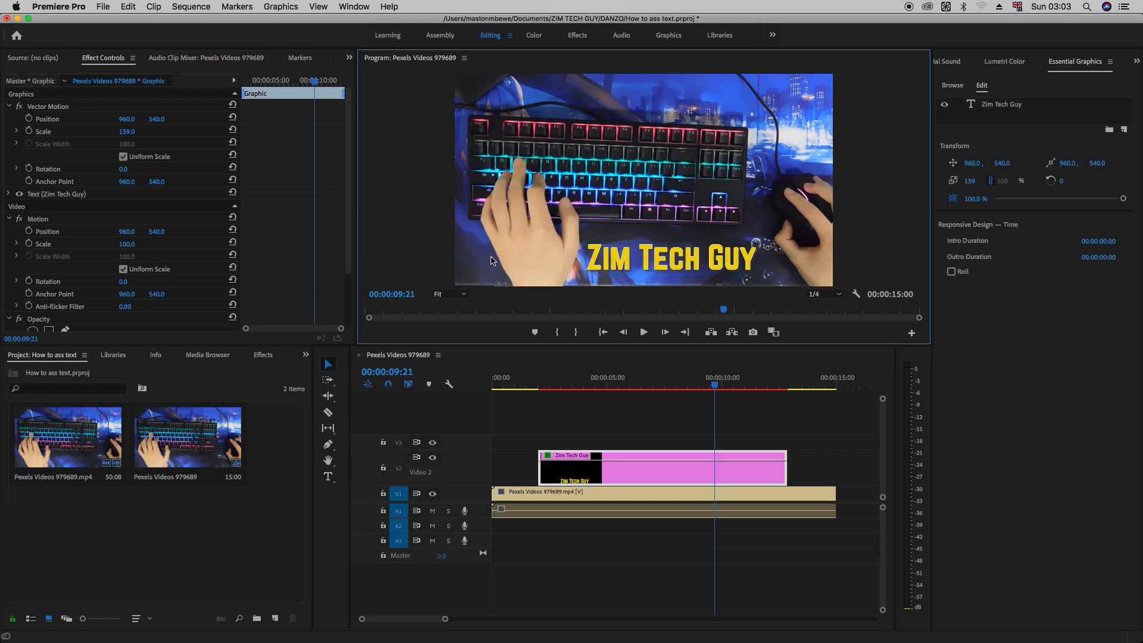
mouse_move(169, 193)
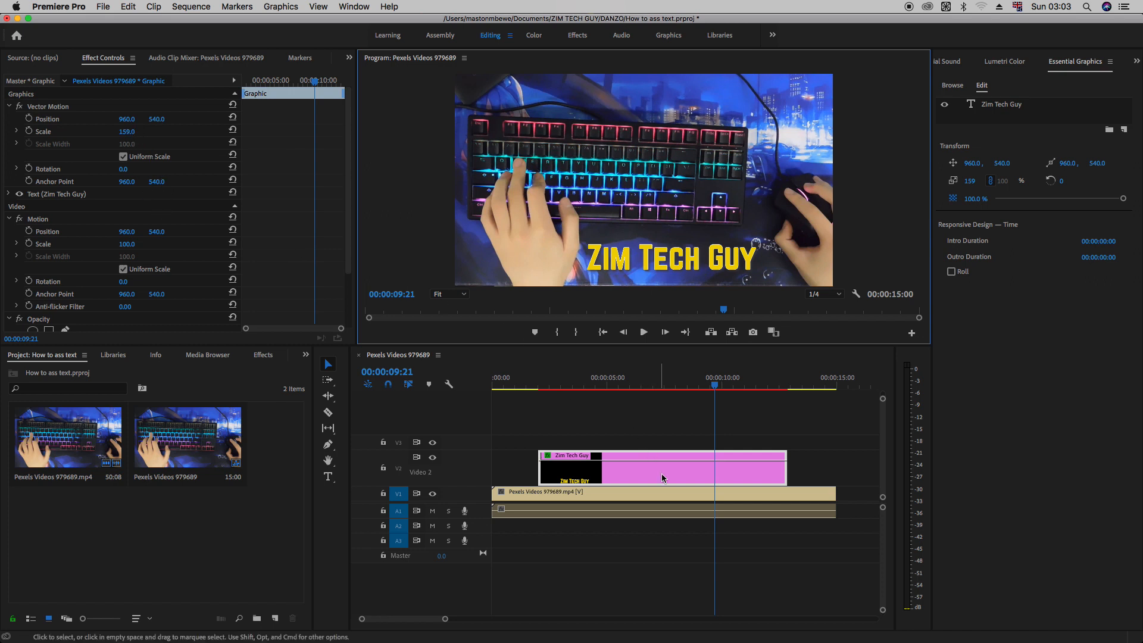
mouse_move(643, 467)
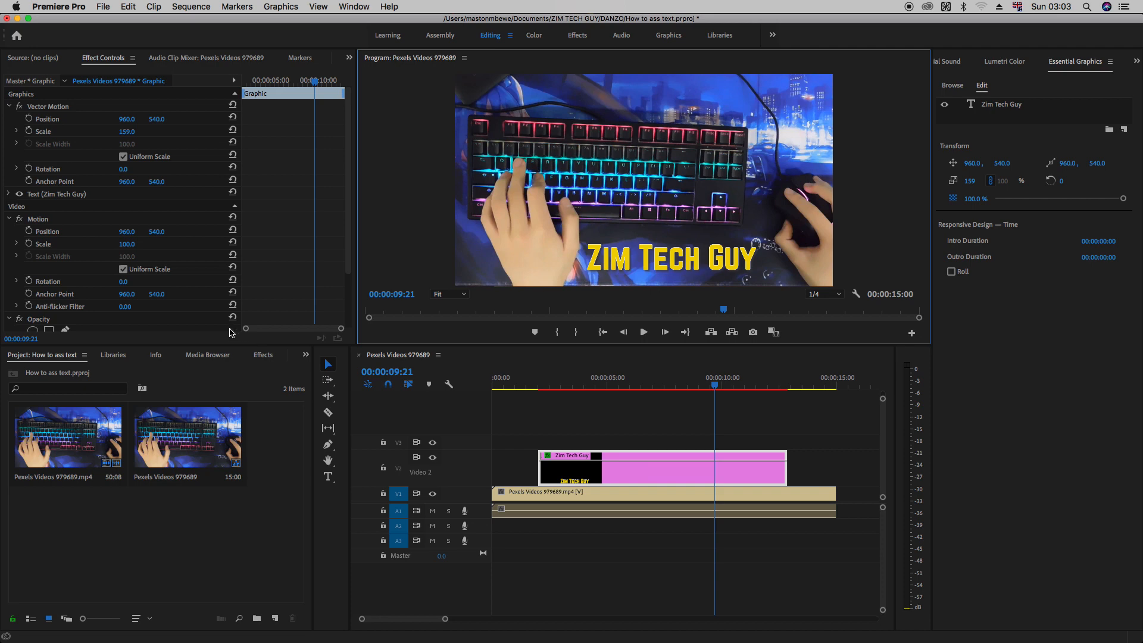
mouse_move(384, 249)
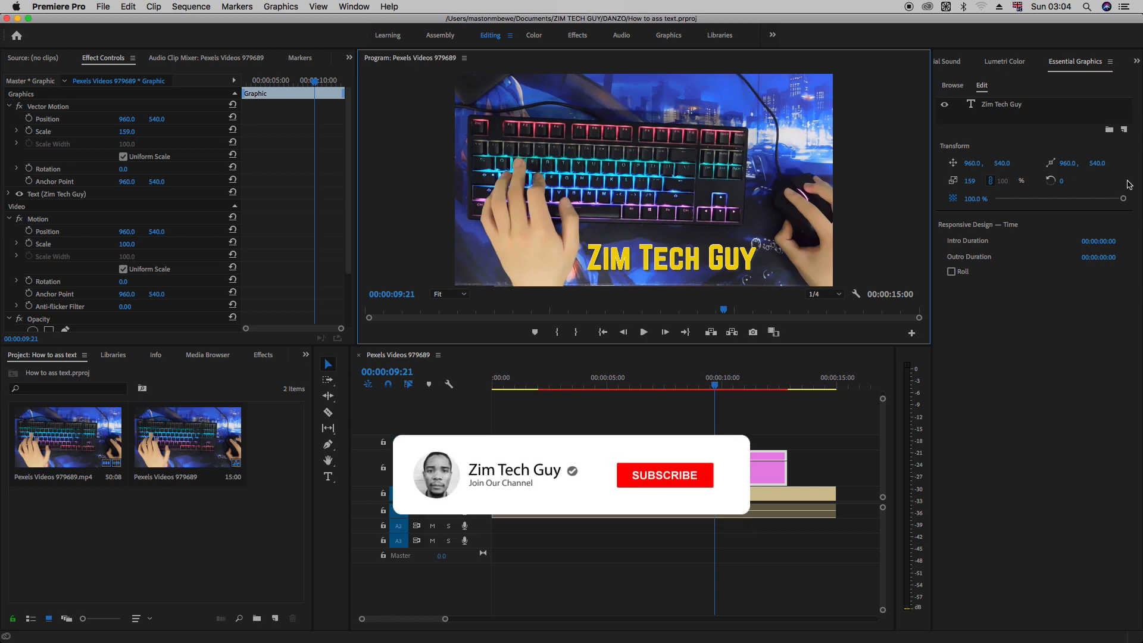
click(663, 475)
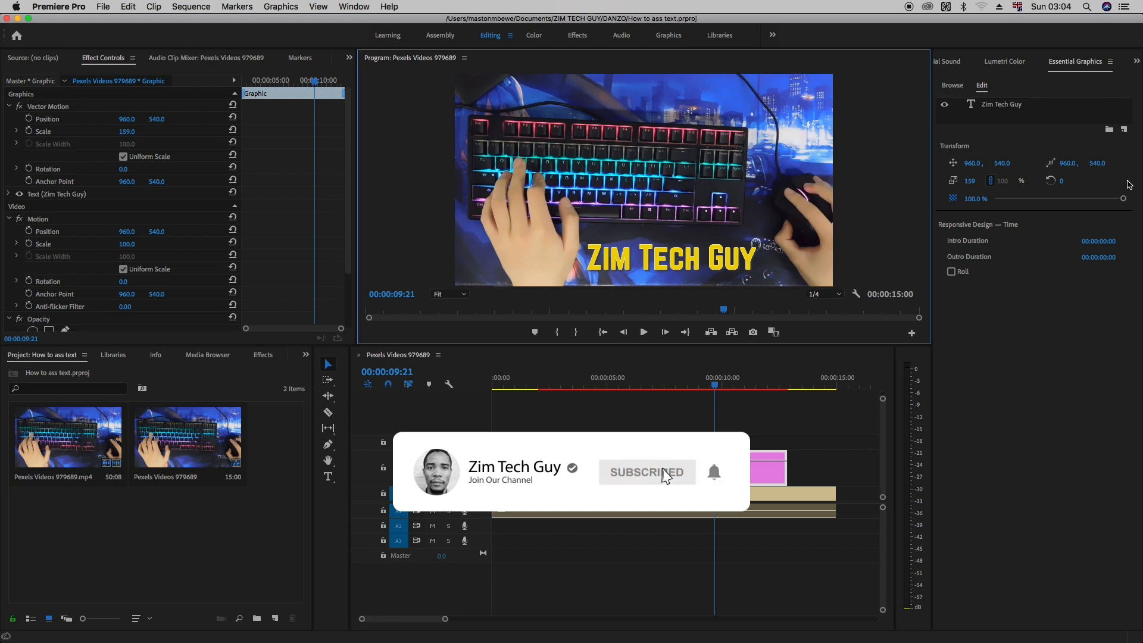
mouse_move(581, 518)
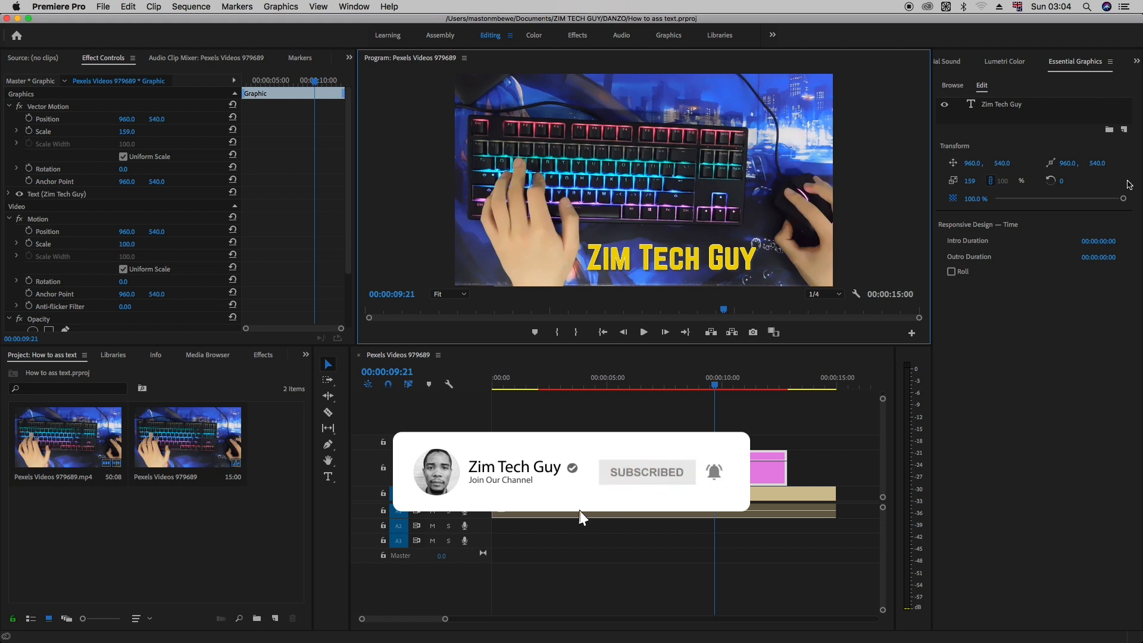